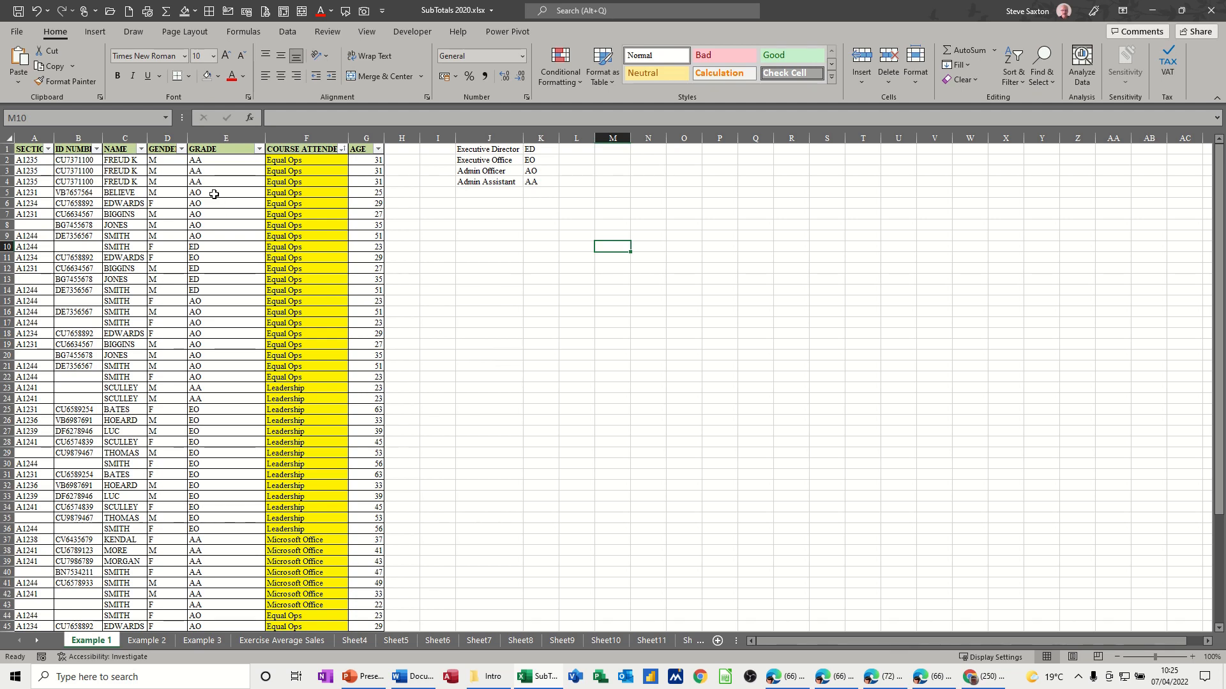
mouse_move(225, 165)
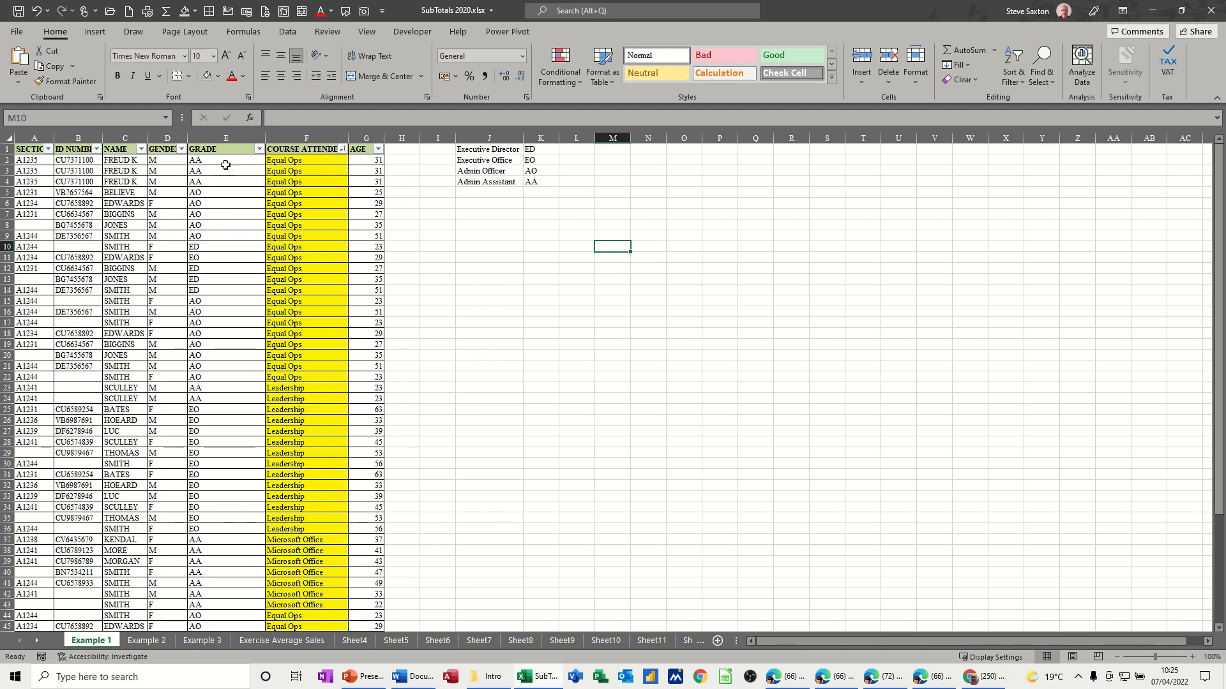
Sort the staff table by GRADE Z to A, so EO rows come first and AA rows last.
left_click(223, 138)
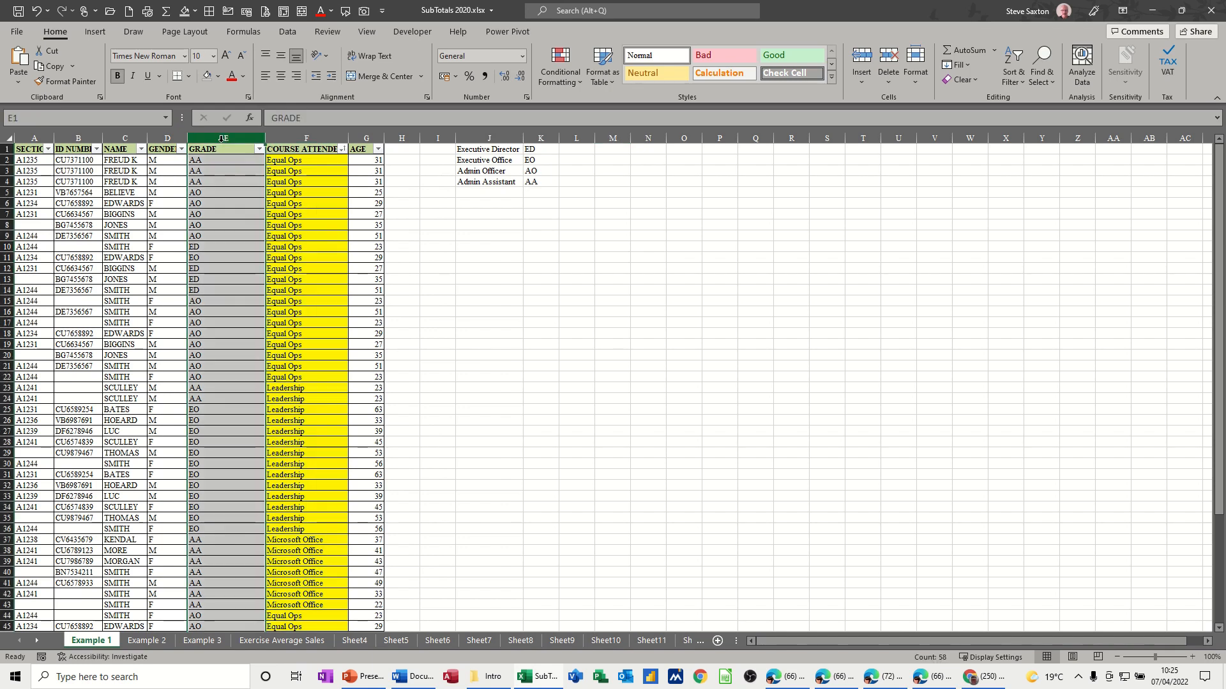
left_click(225, 203)
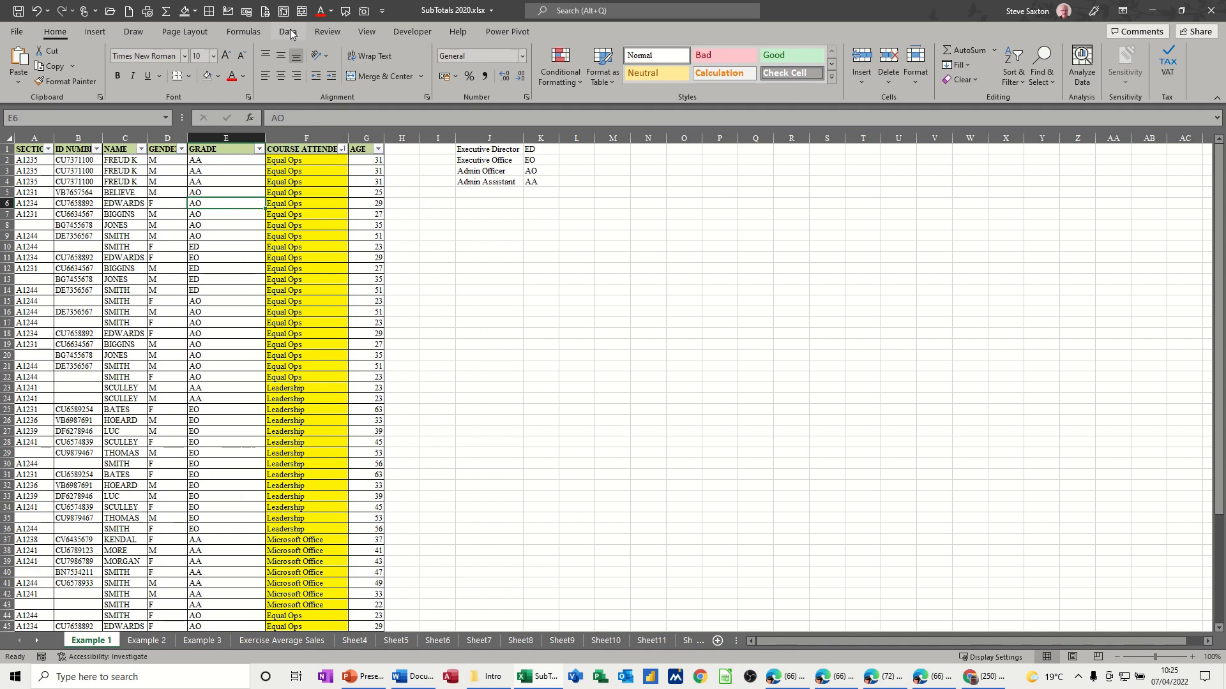
left_click(286, 31)
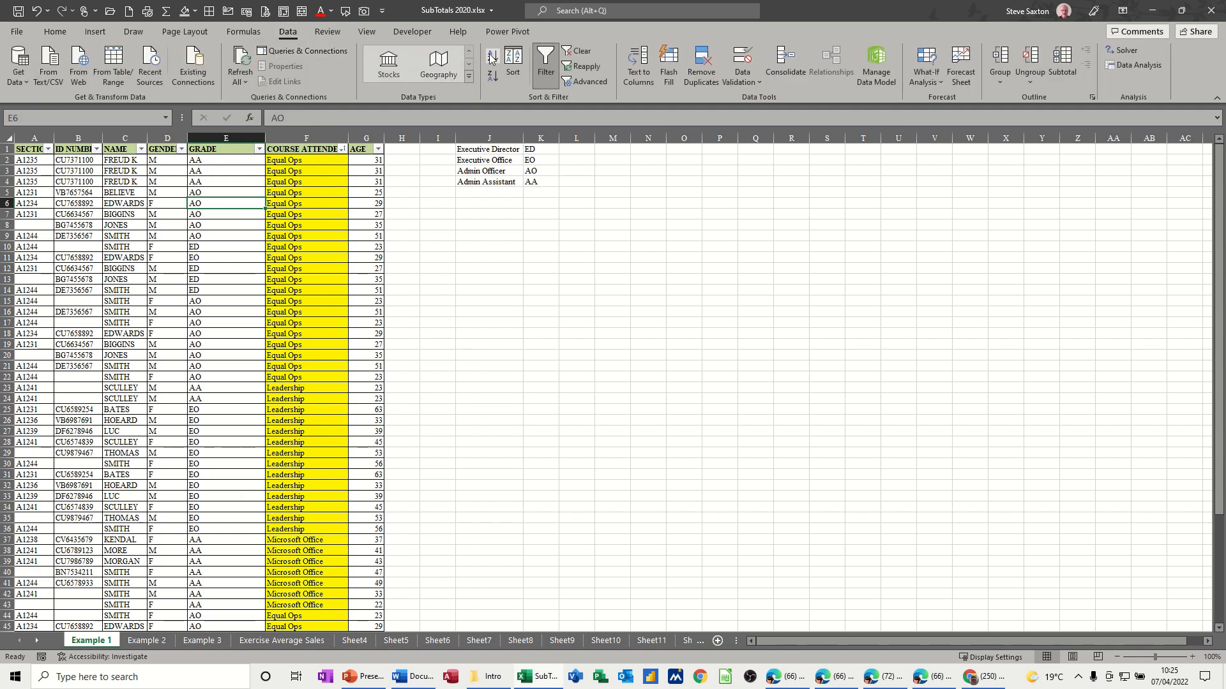
left_click(492, 55)
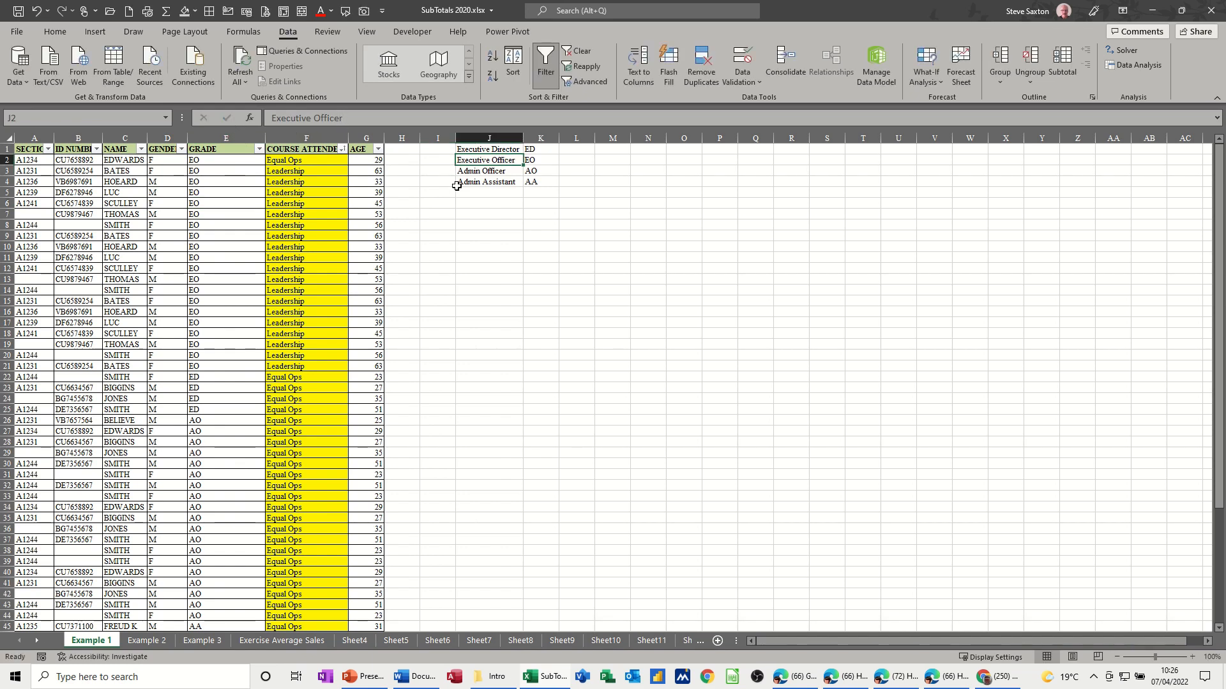
mouse_move(547, 156)
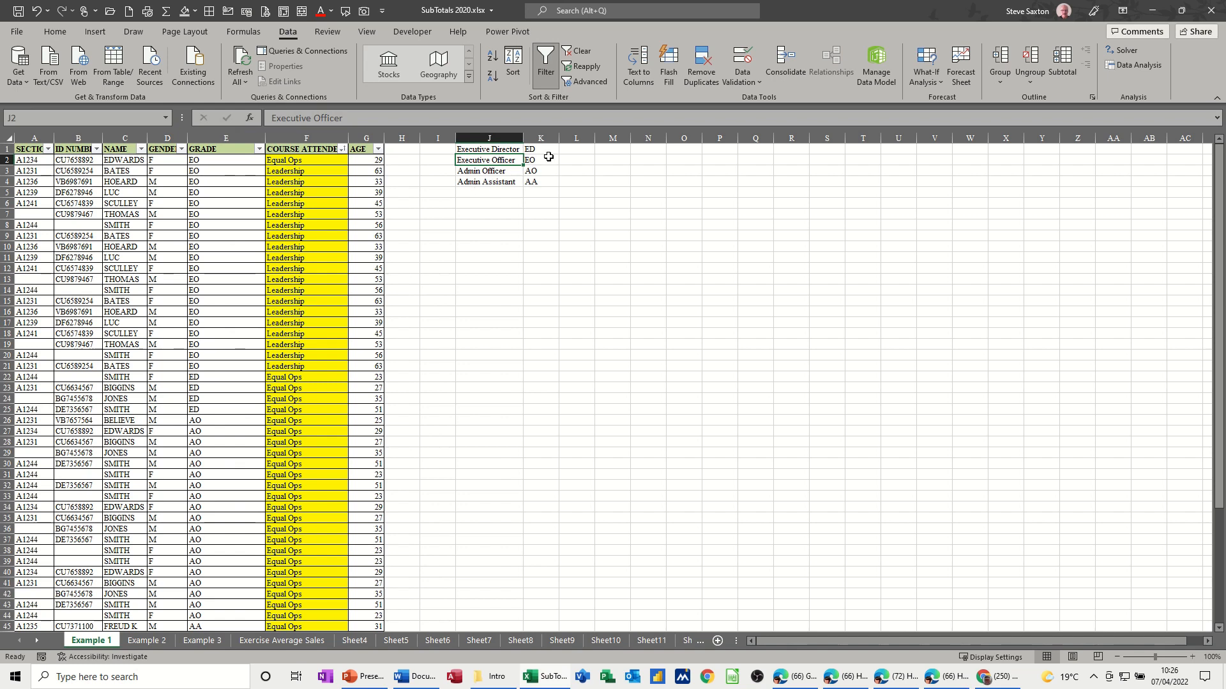
left_click(539, 215)
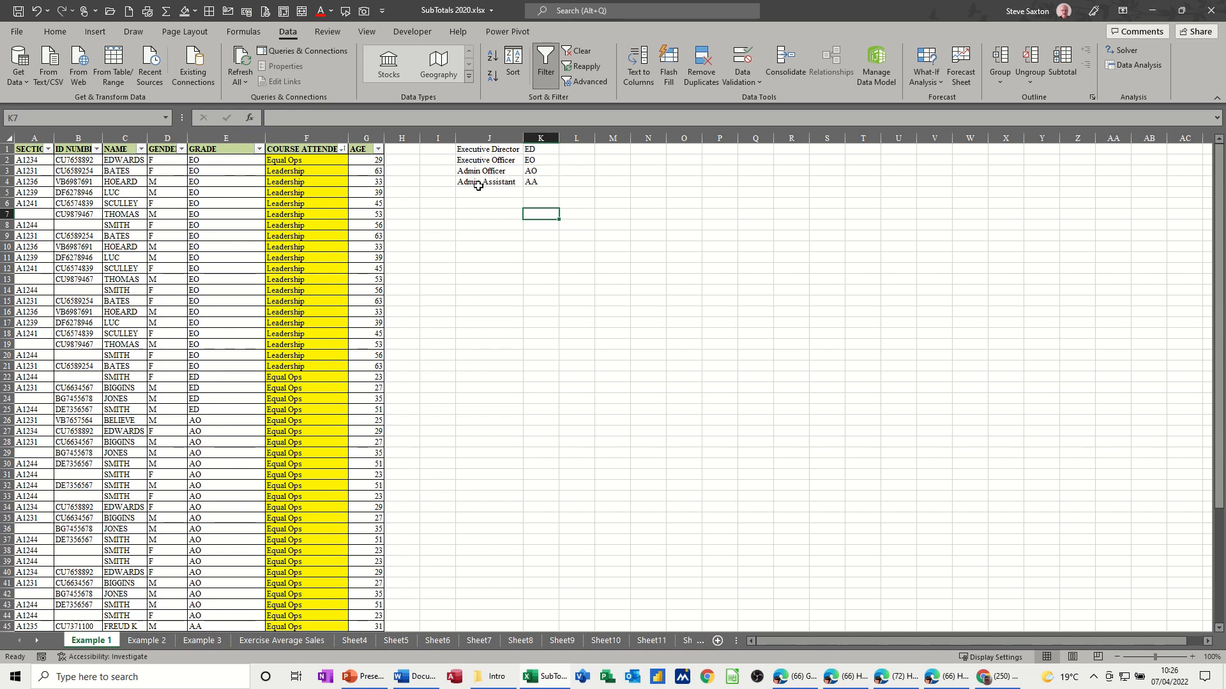
mouse_move(454, 186)
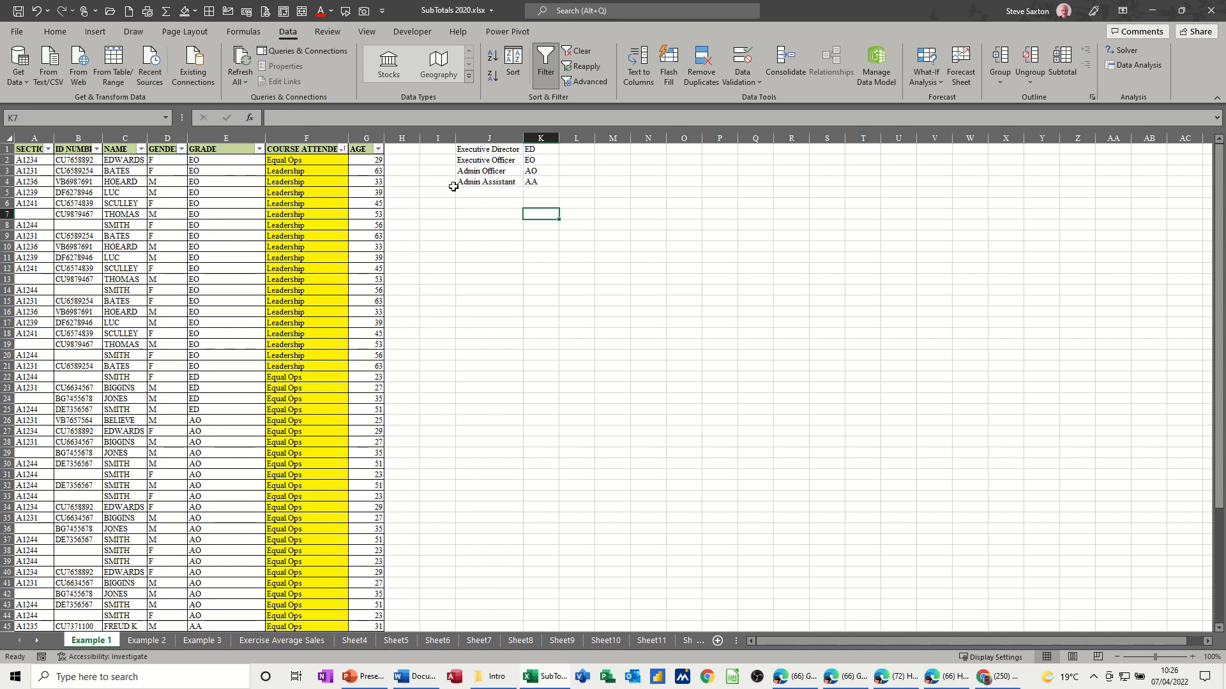
mouse_move(491, 186)
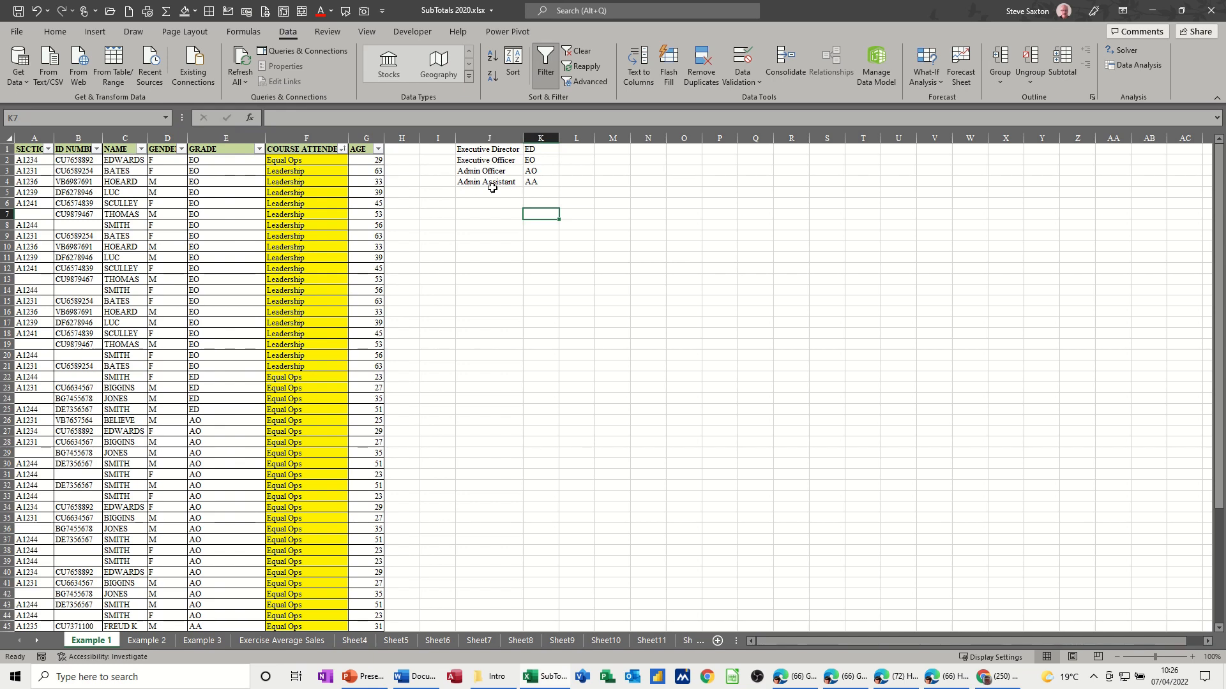
mouse_move(240, 217)
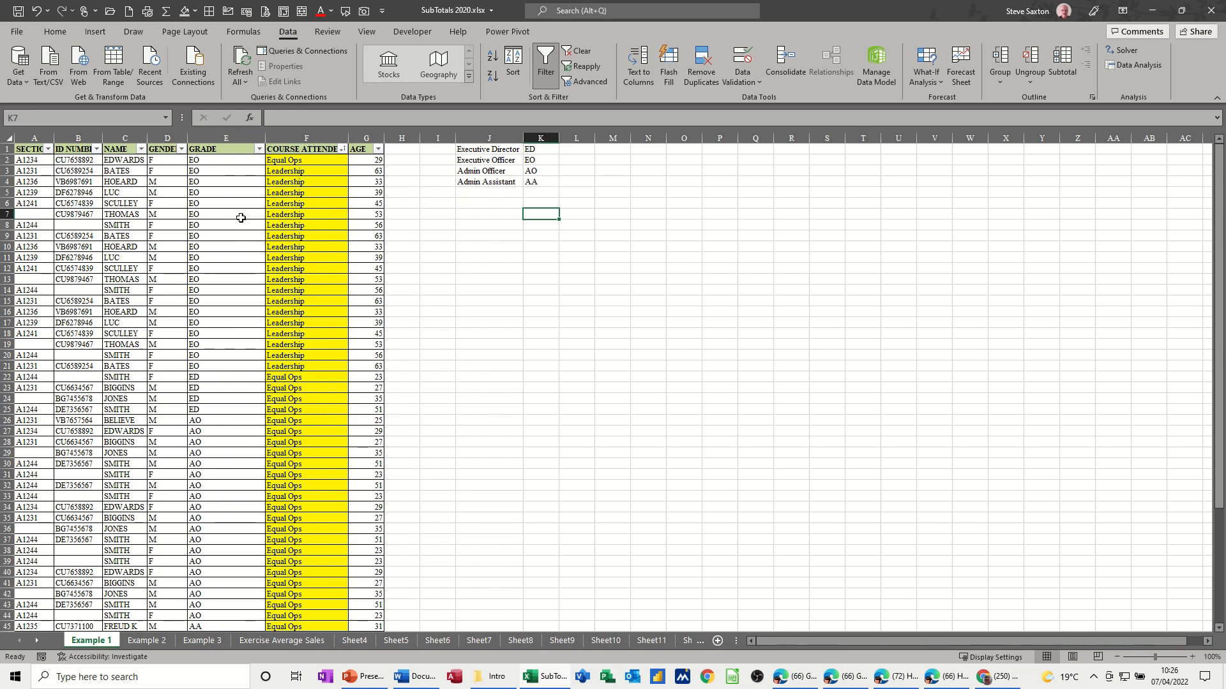
left_click(226, 215)
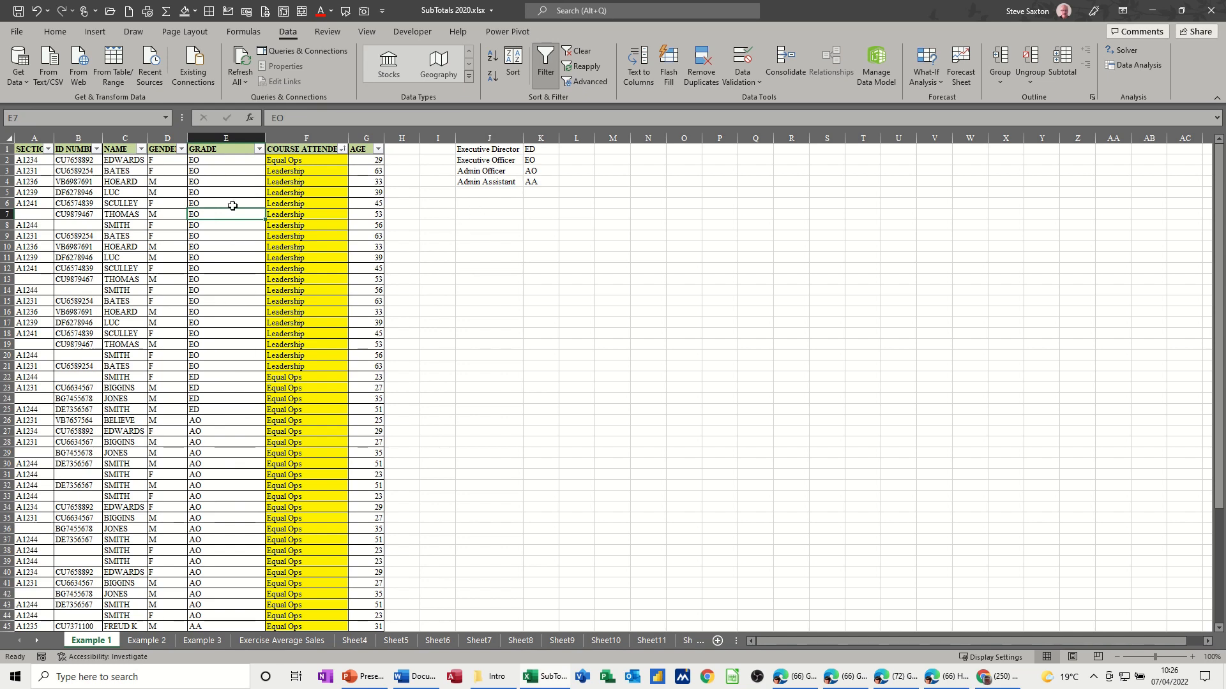
mouse_move(543, 169)
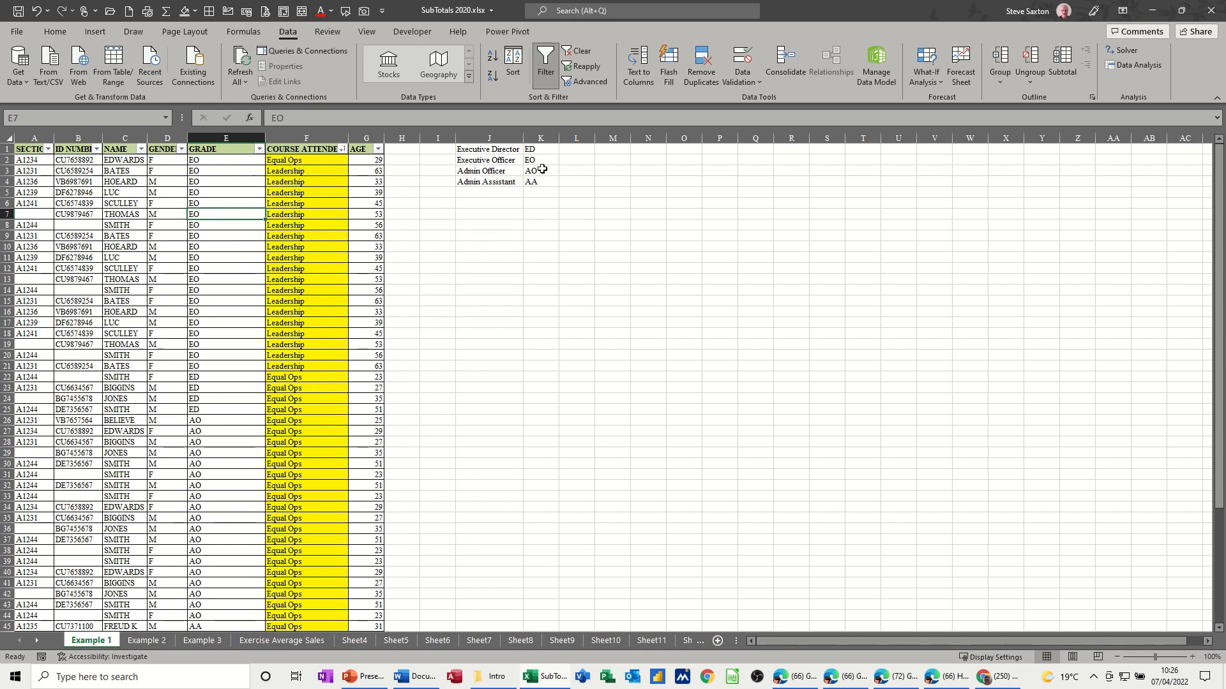
Select the grade codes ED to AA in K1:K4 and open Excel Options.
left_click_drag(539, 149, 540, 181)
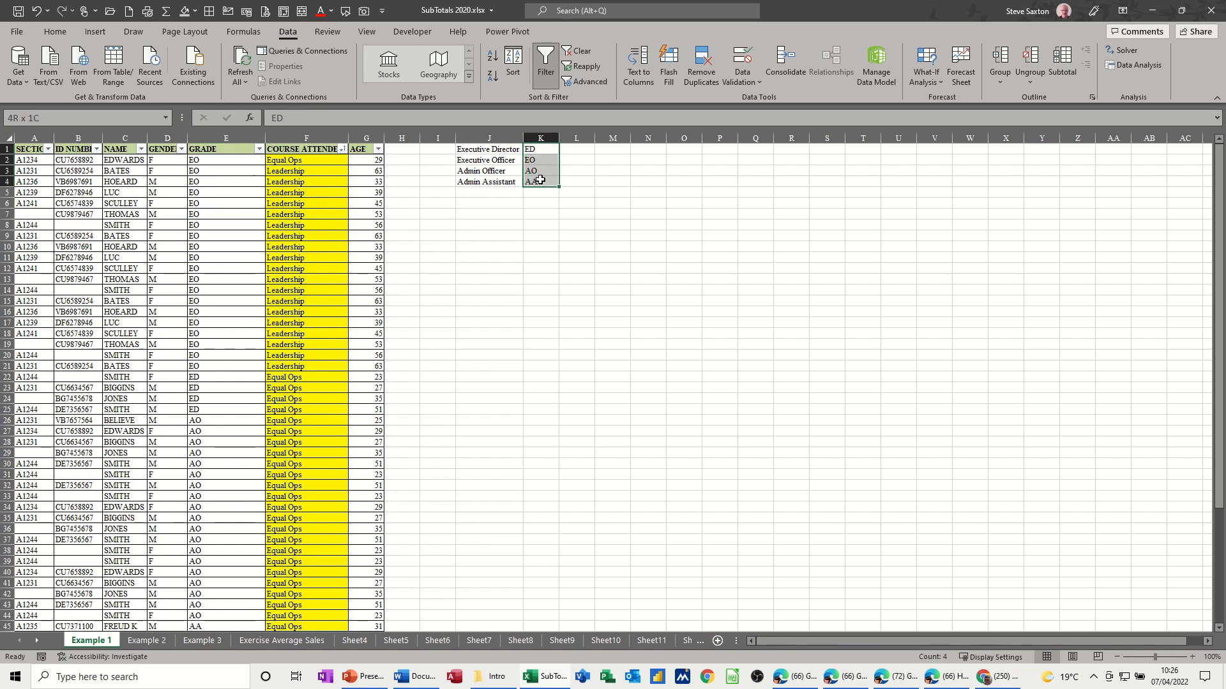
left_click(539, 149)
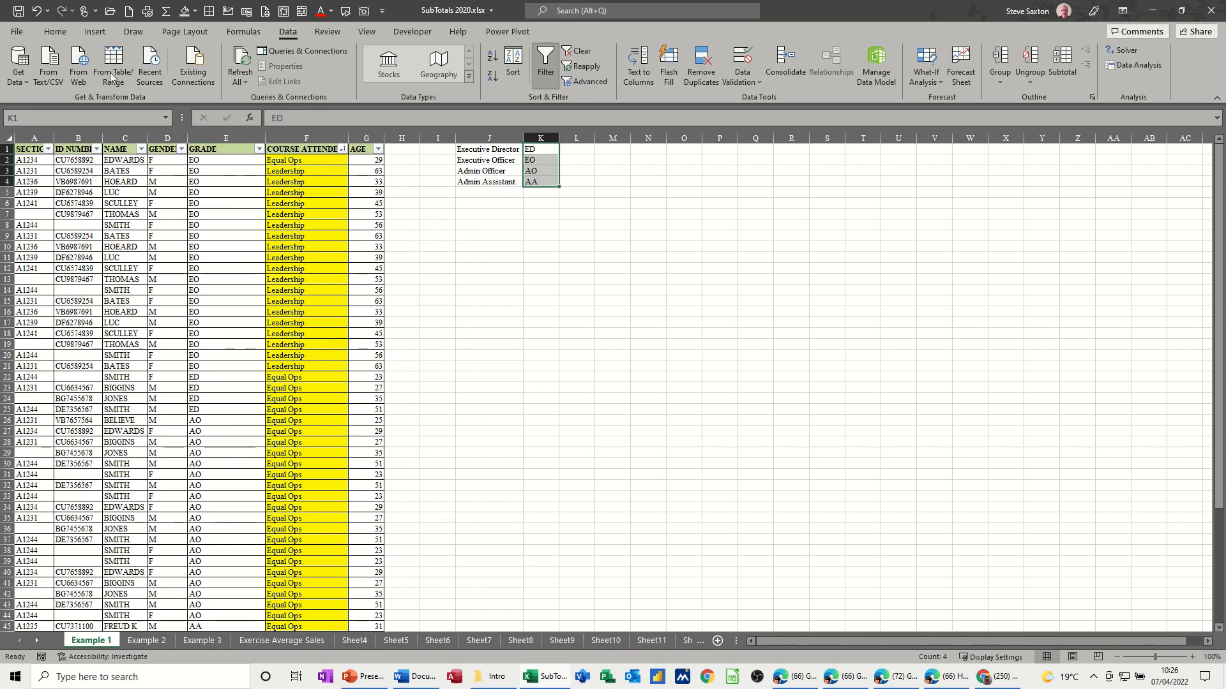
left_click(15, 32)
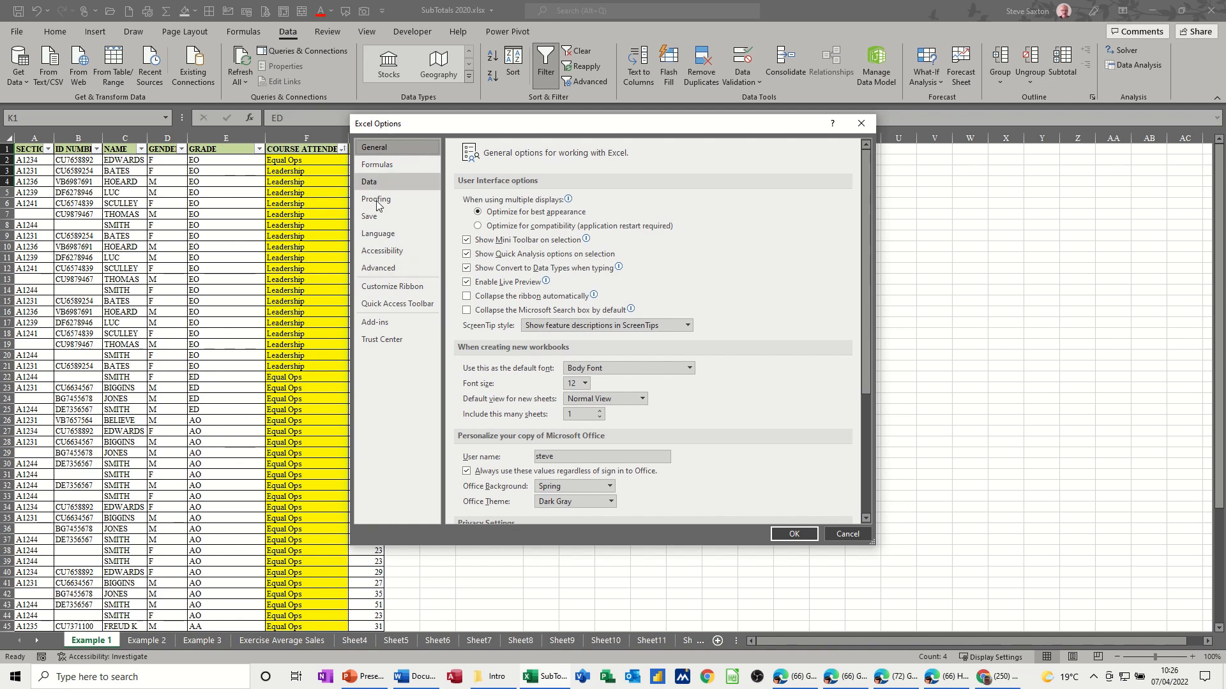
Import $K$1:$K$4 as the custom list ED, EO, AO, AA and close Options.
left_click(378, 268)
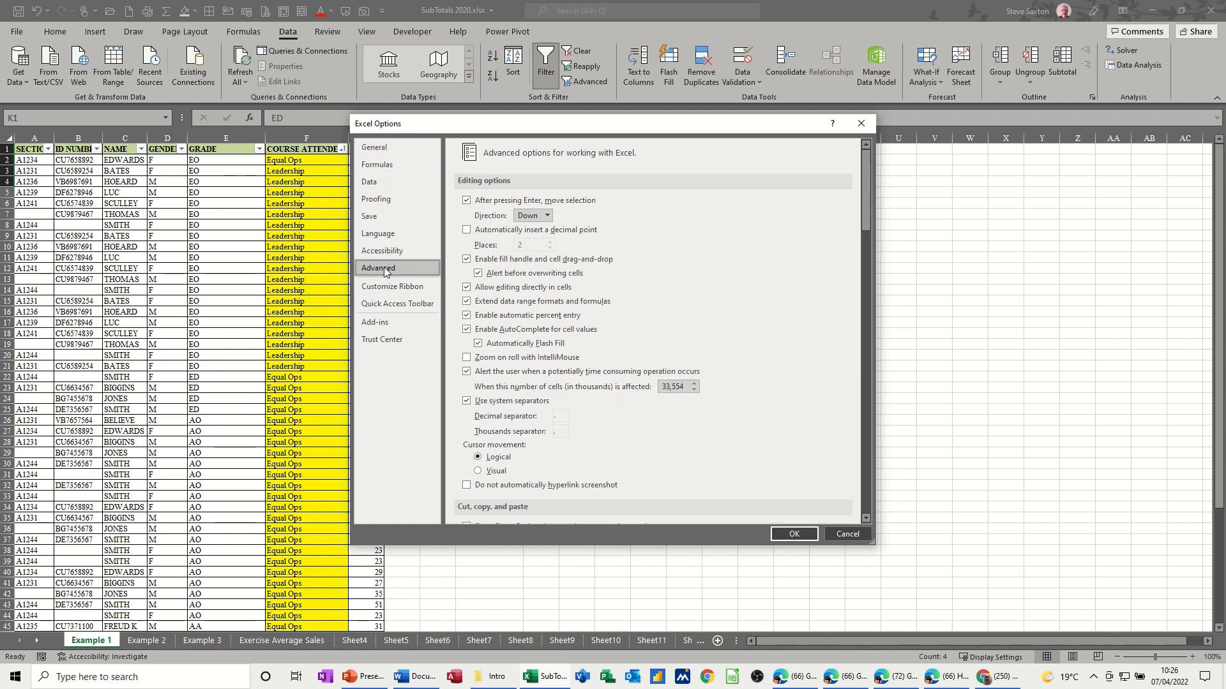
scroll("down", 3)
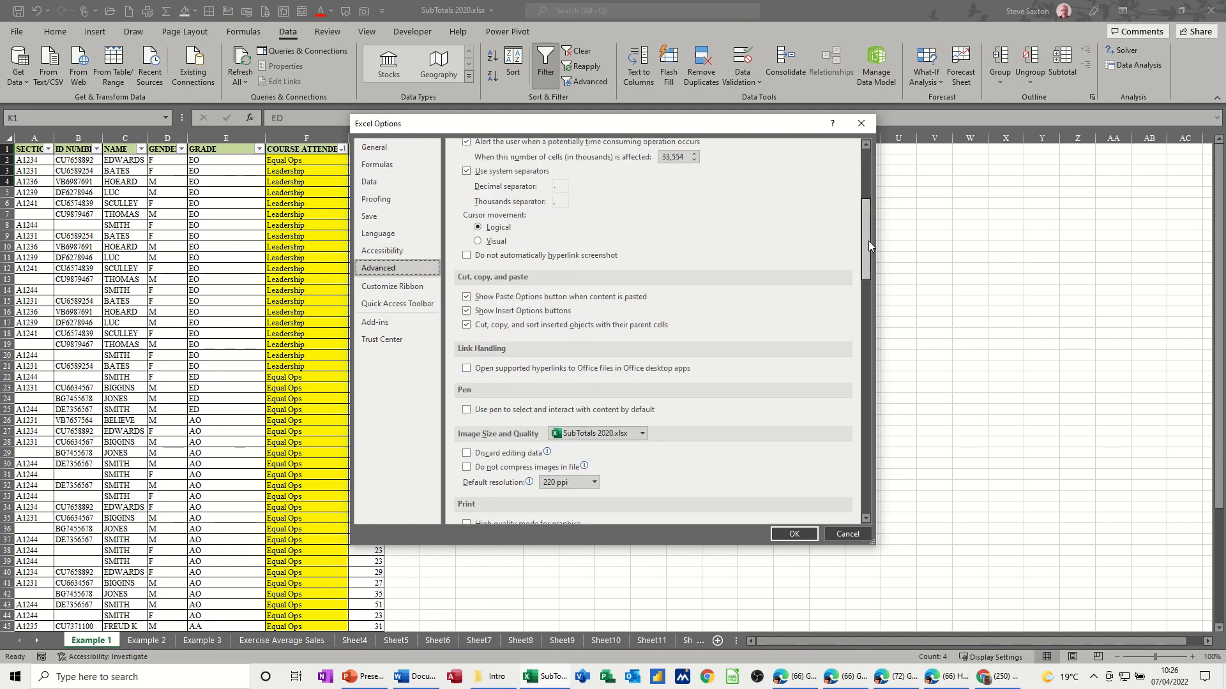
scroll("down", 3)
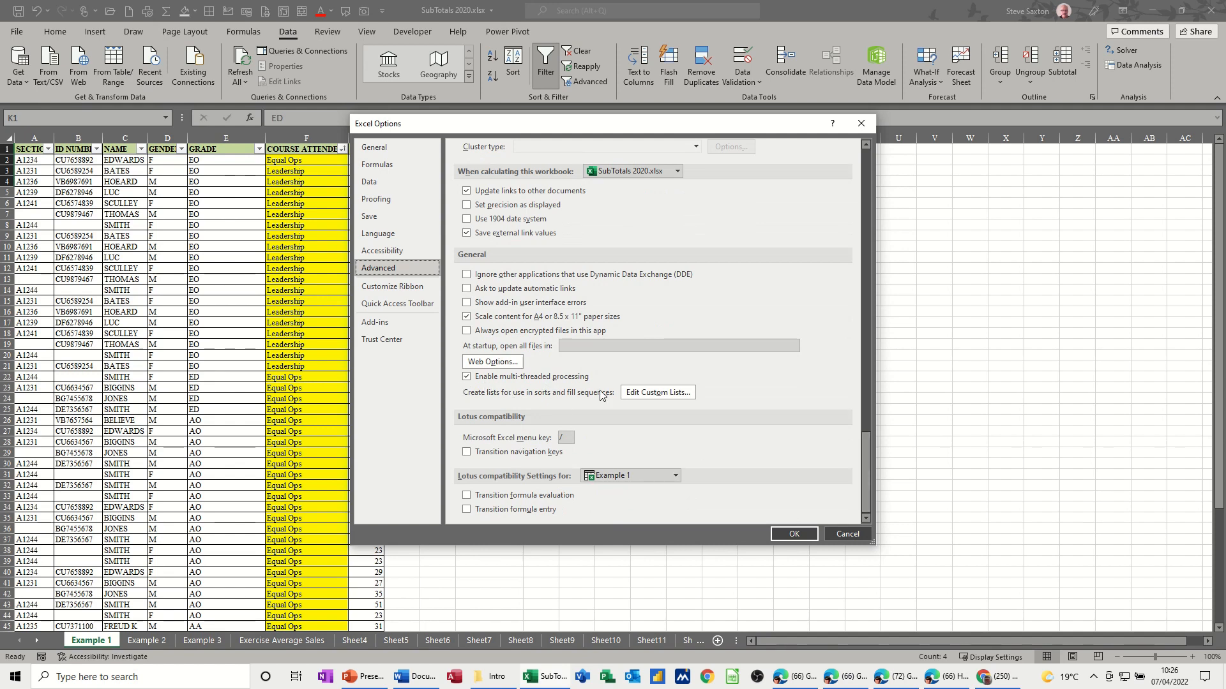
left_click(657, 392)
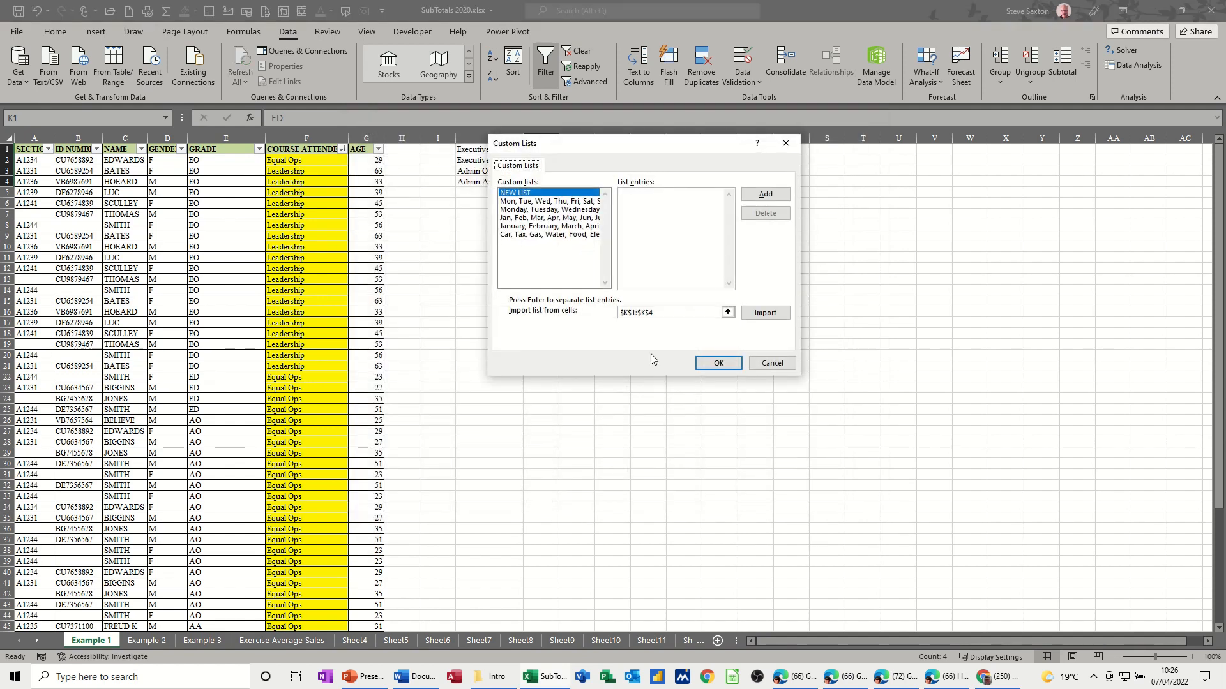
left_click_drag(515, 143, 655, 173)
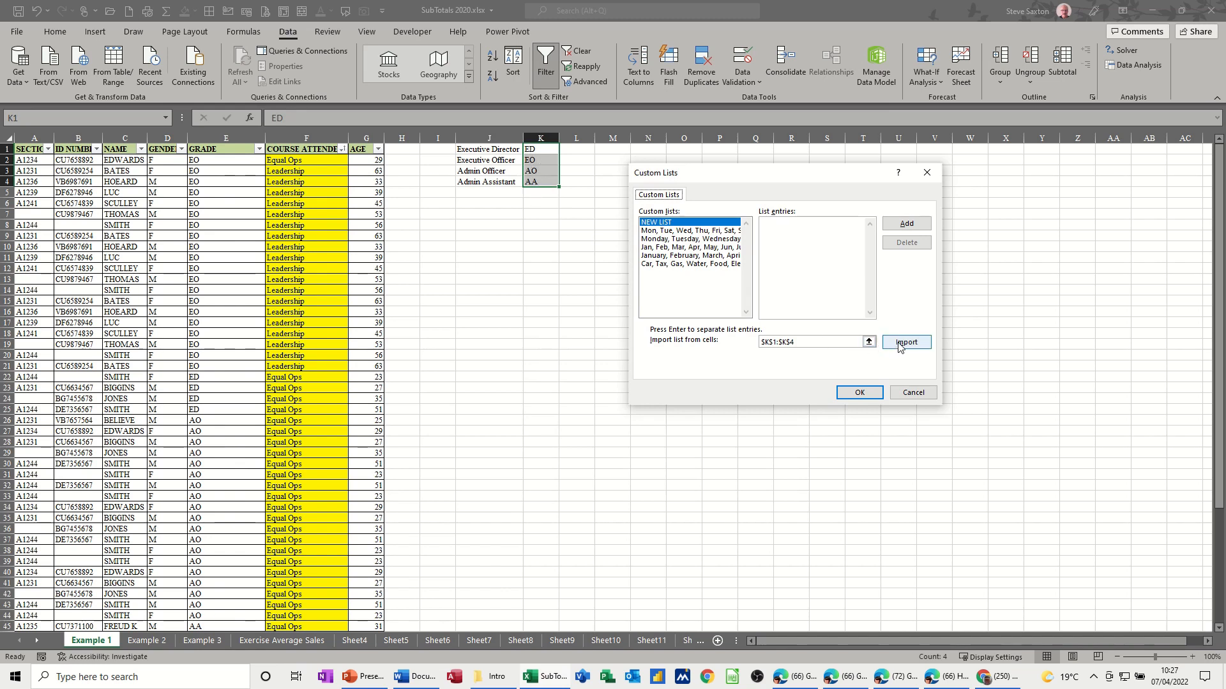
left_click(905, 343)
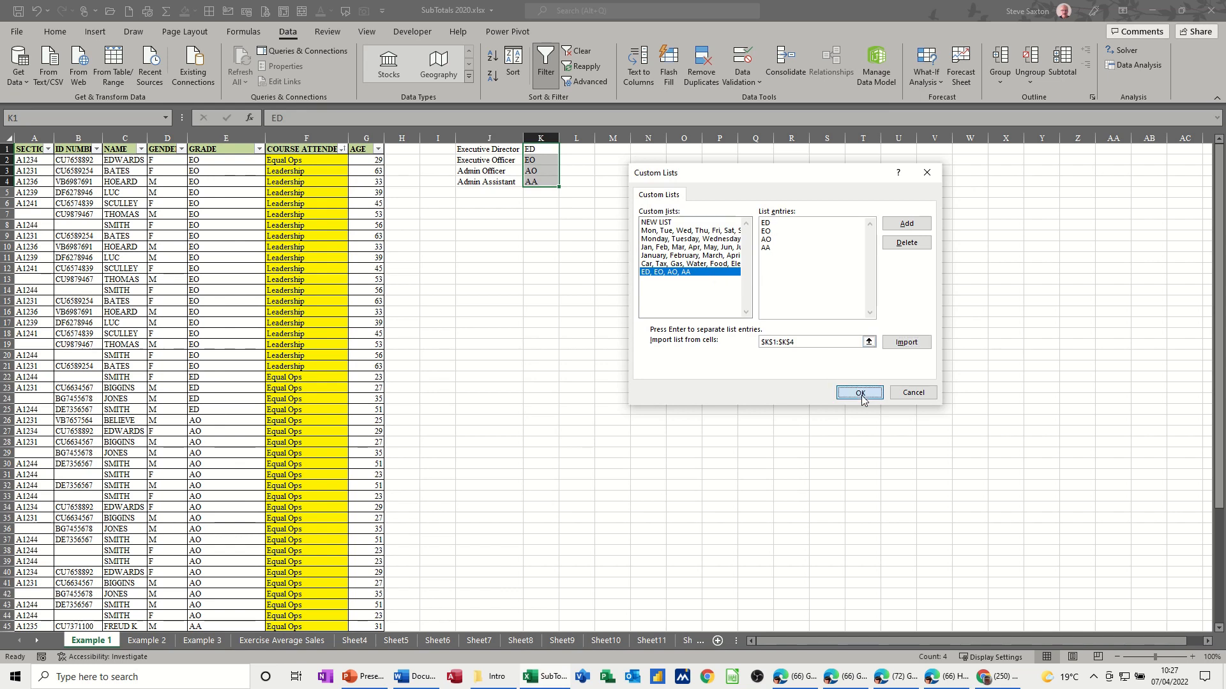
left_click(857, 392)
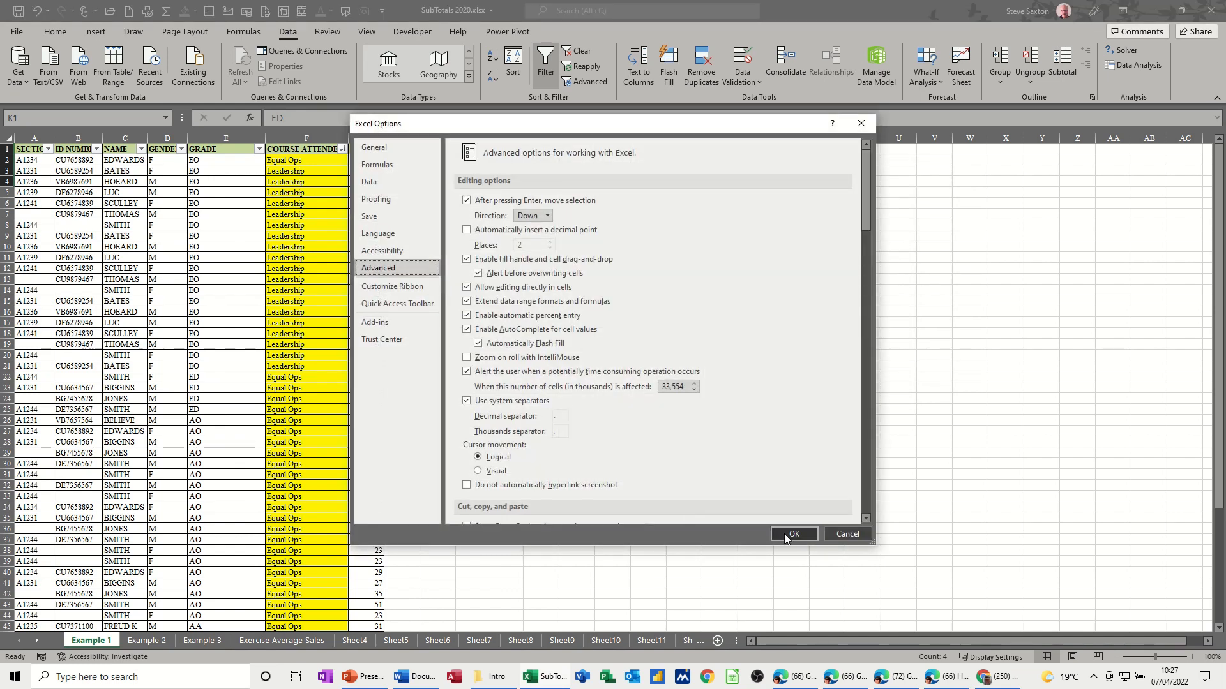
left_click(793, 533)
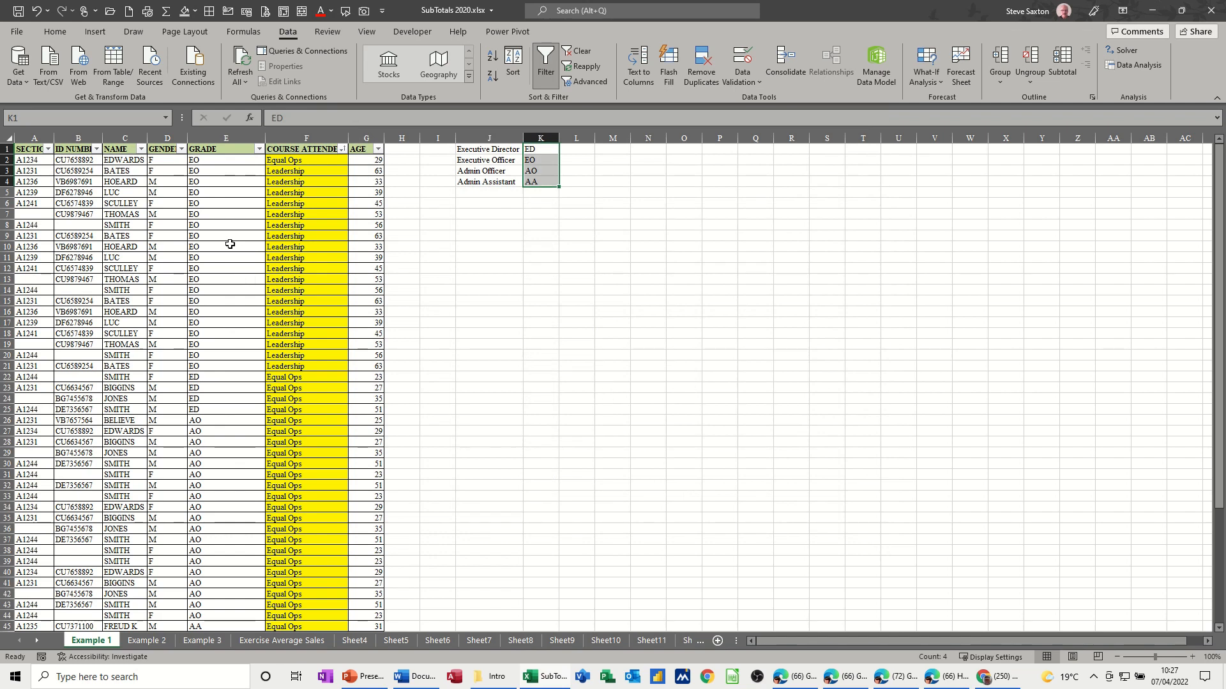
Custom-sort the GRADE column with the ED, EO, AO, AA list, ED rows first.
left_click(226, 246)
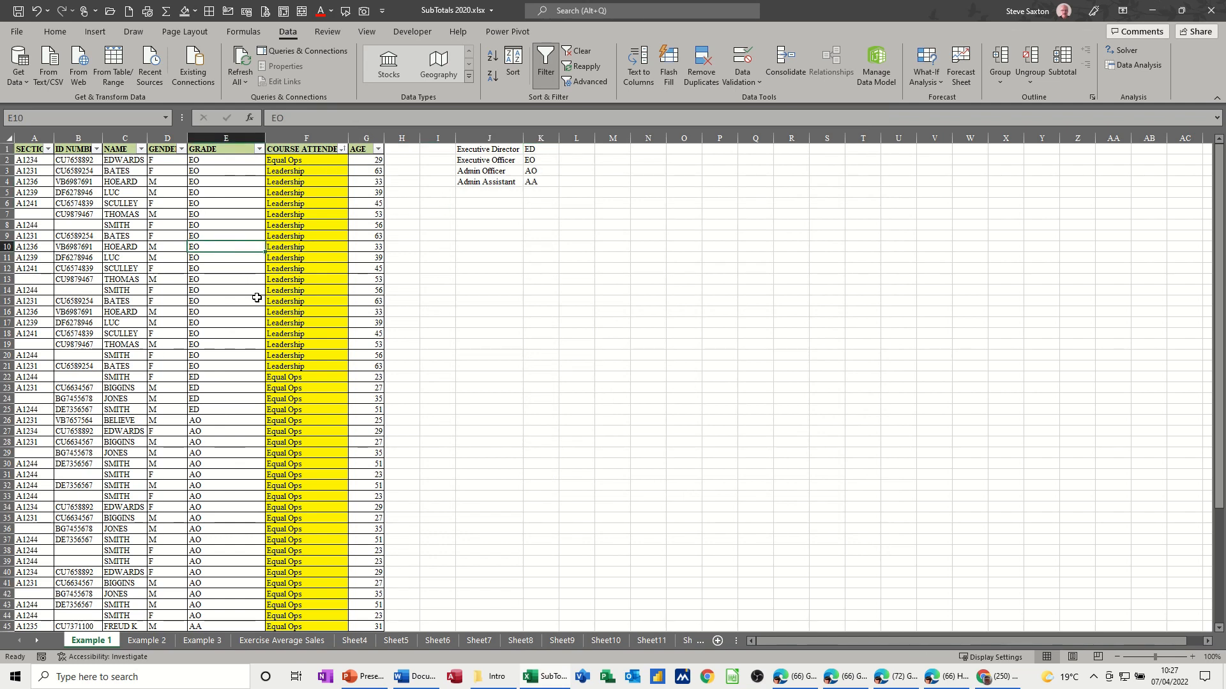
mouse_move(225, 279)
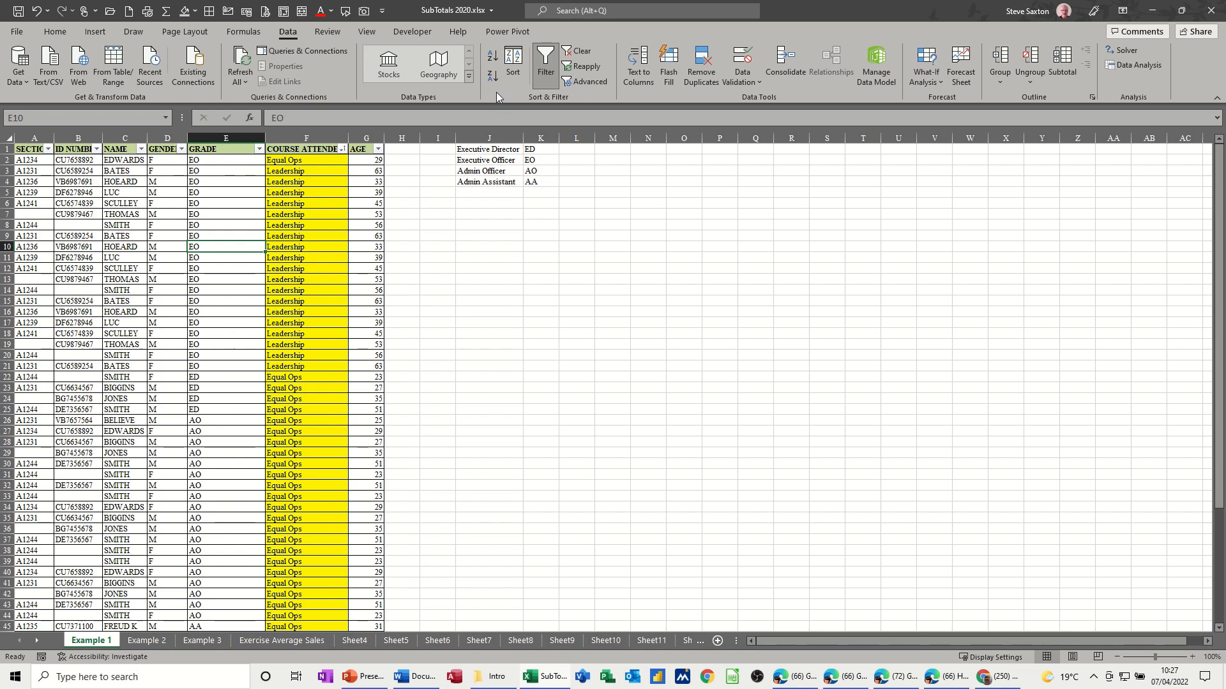
mouse_move(353, 52)
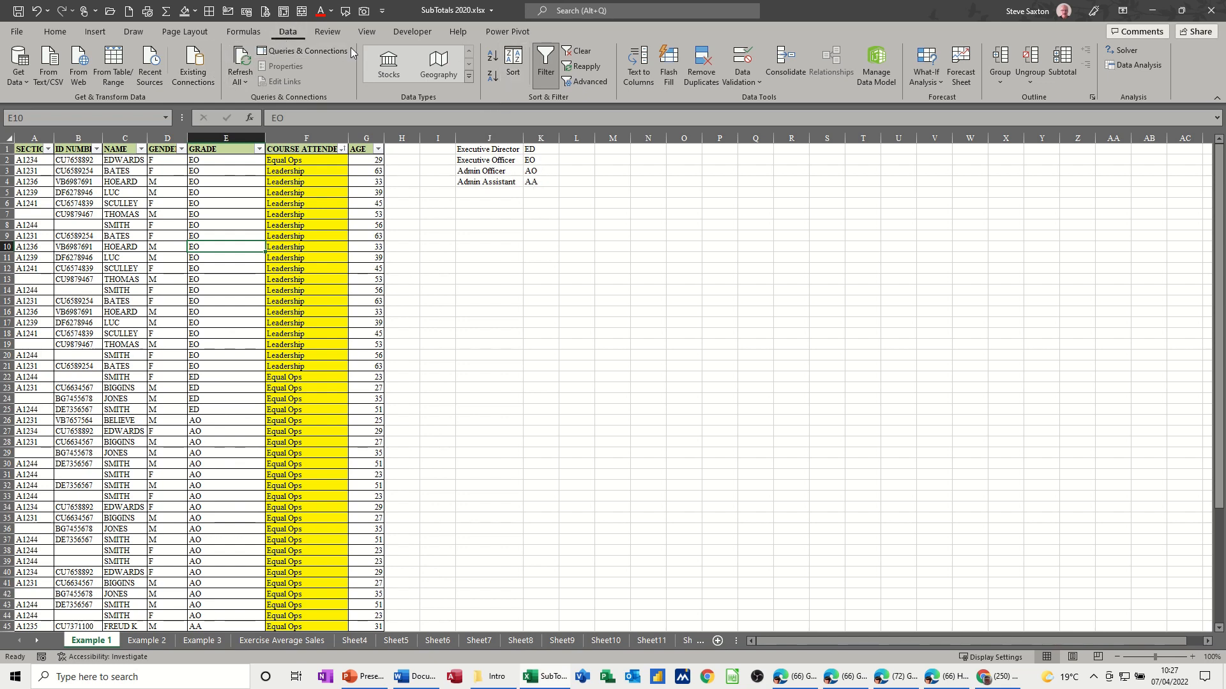
left_click(513, 65)
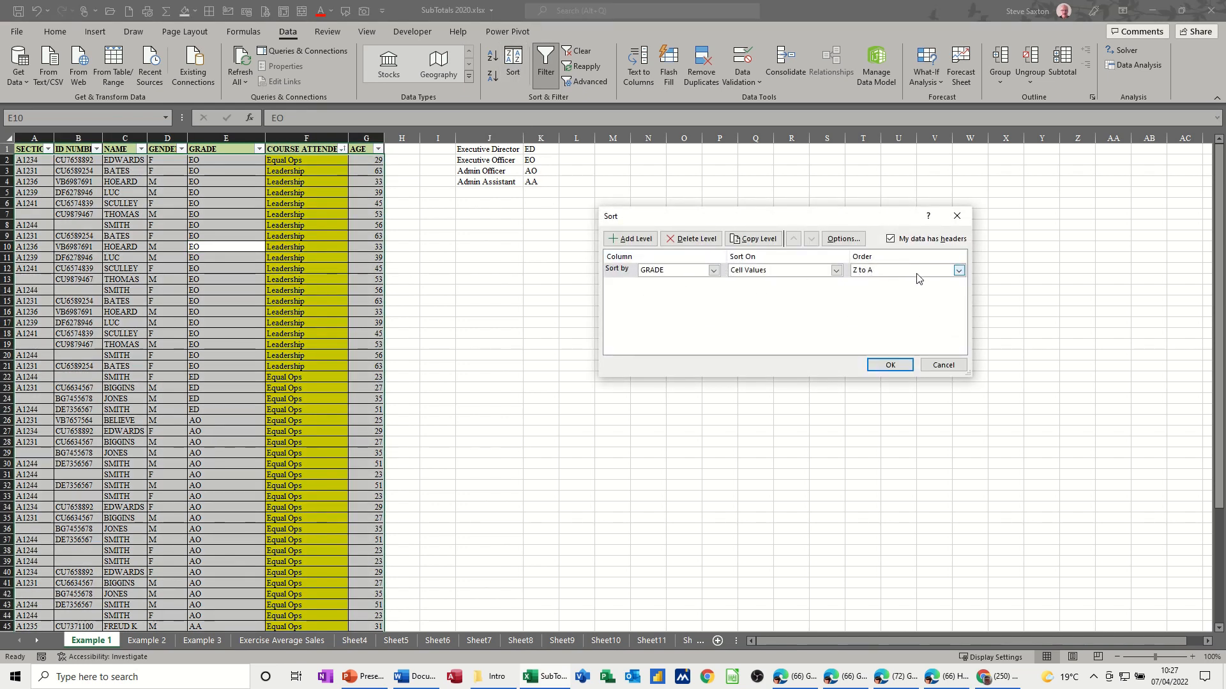
left_click(958, 270)
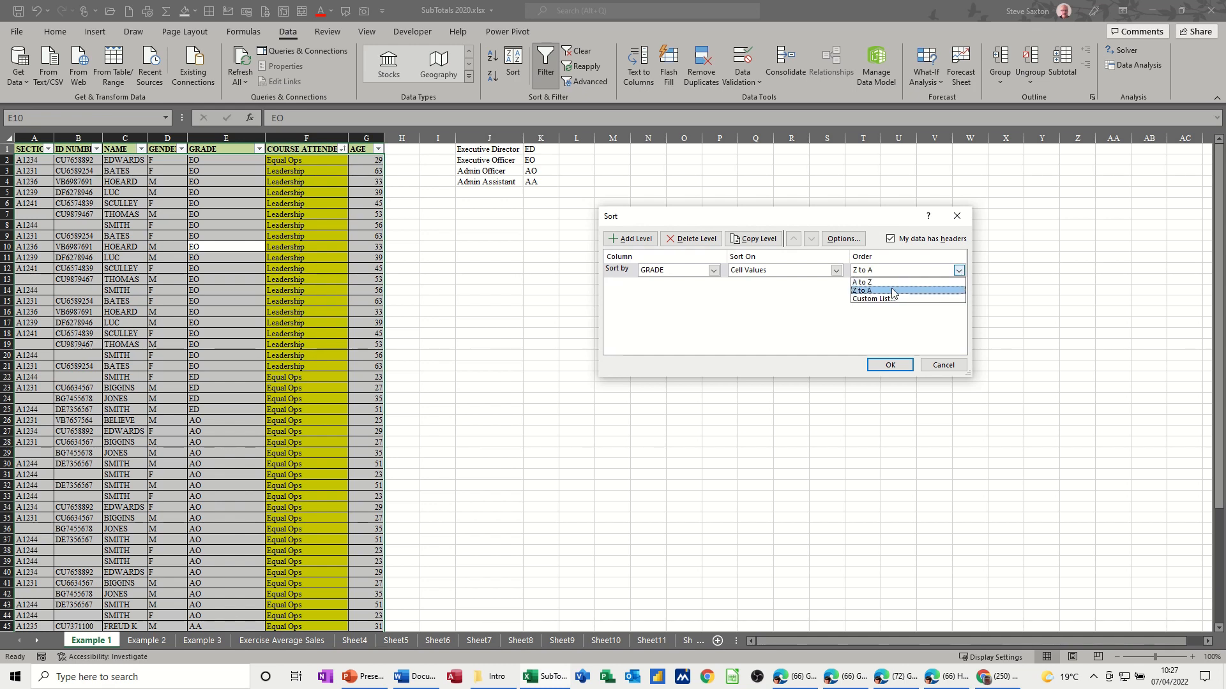
left_click(871, 299)
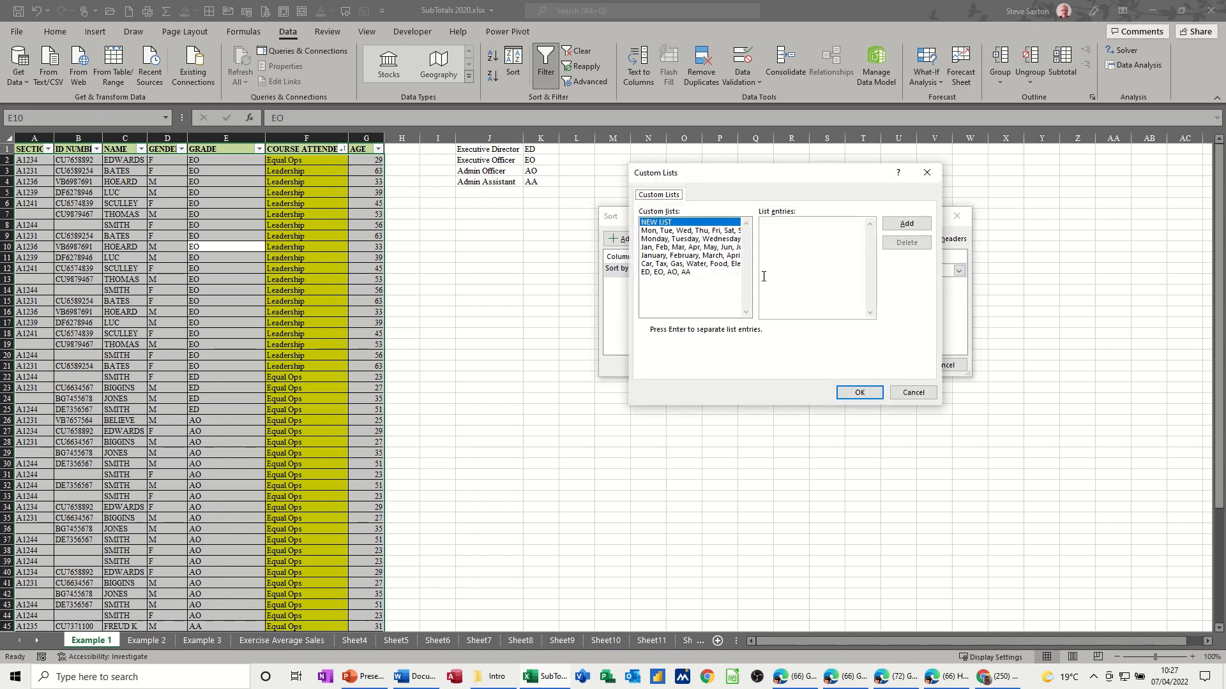
left_click(688, 272)
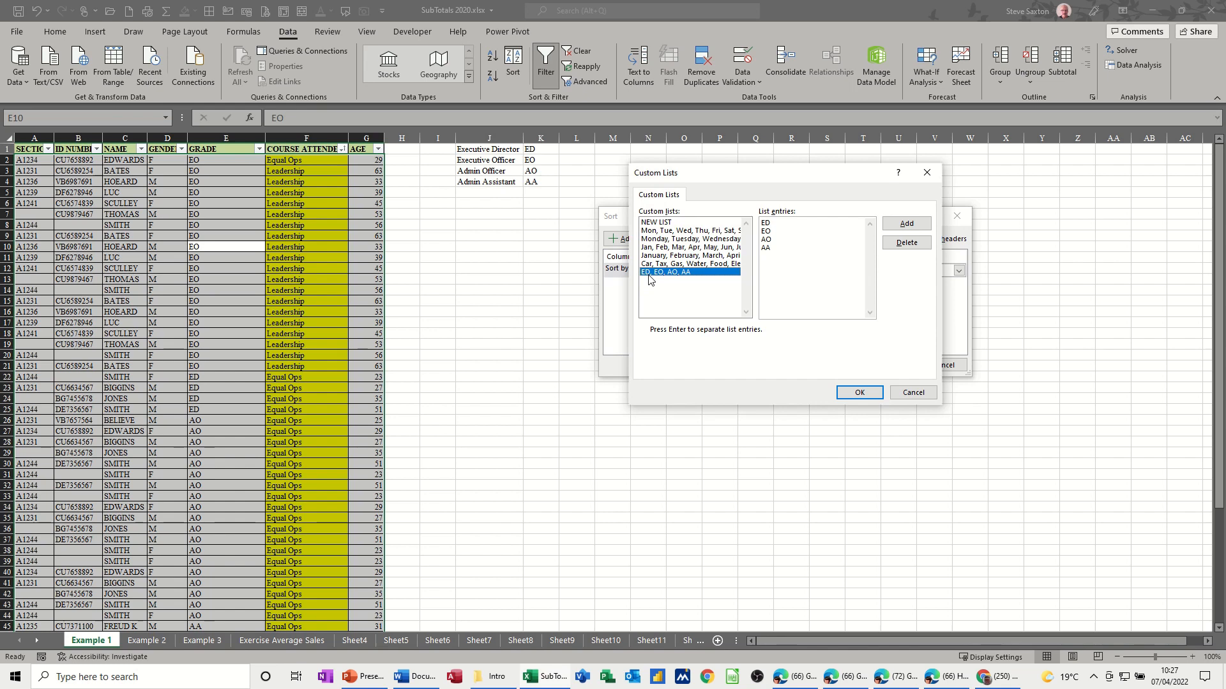
mouse_move(821, 362)
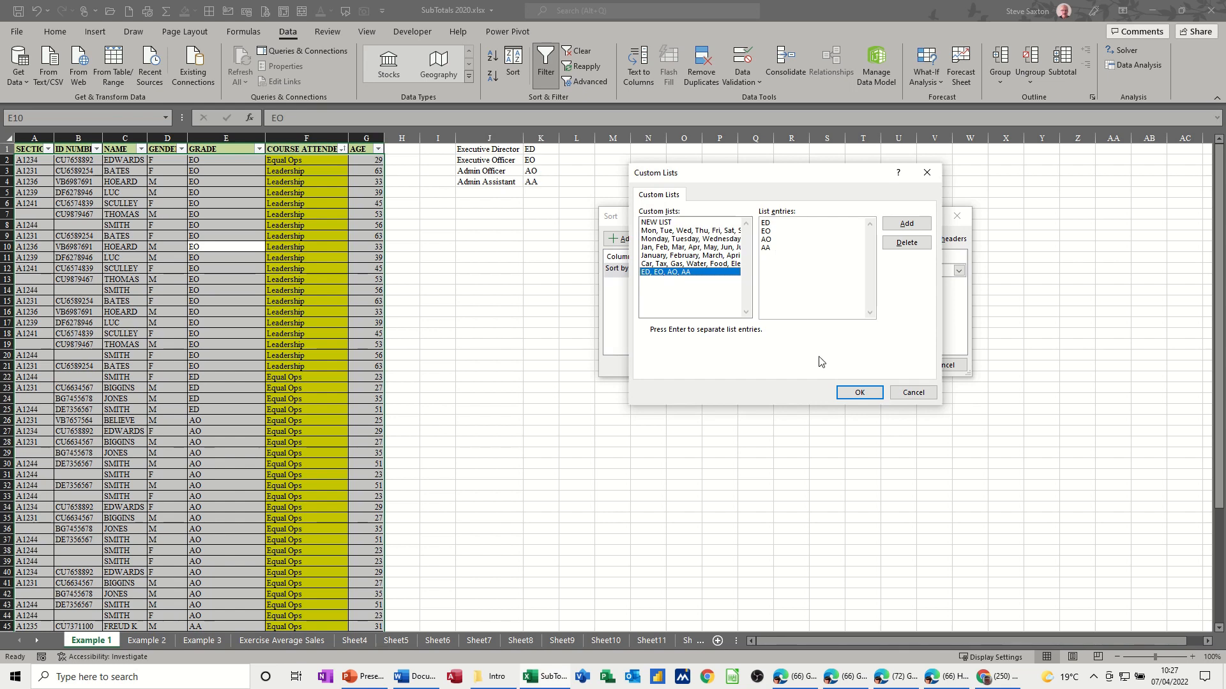
left_click(857, 391)
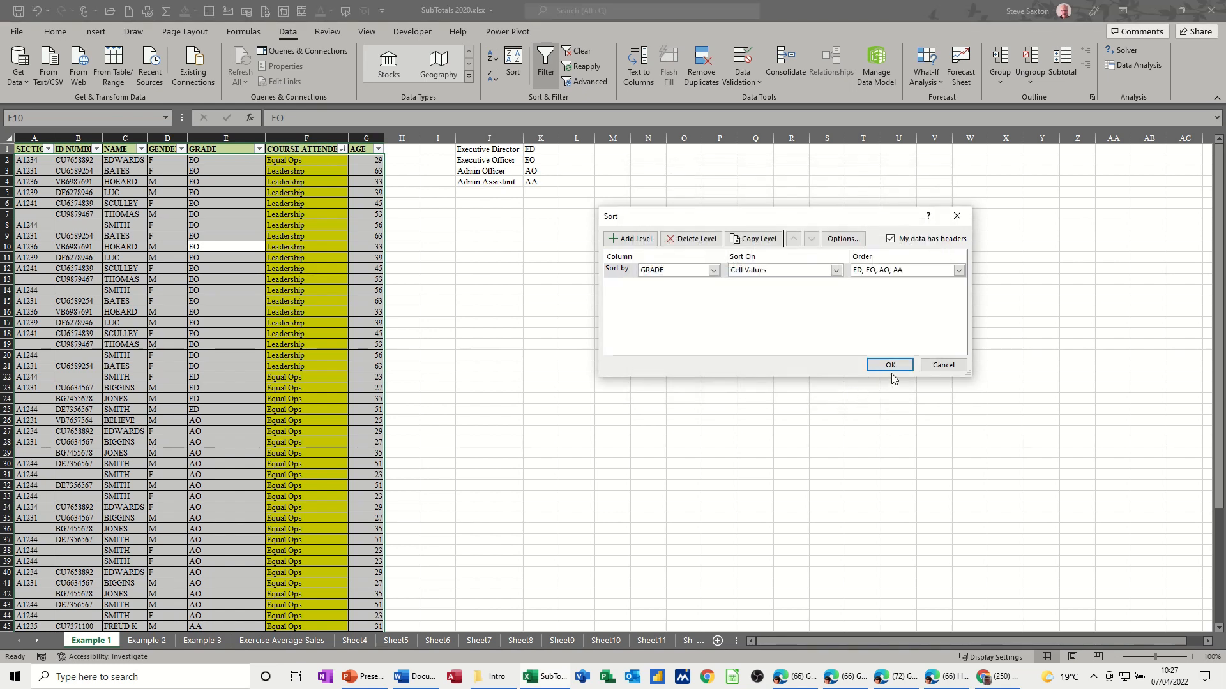
left_click(889, 365)
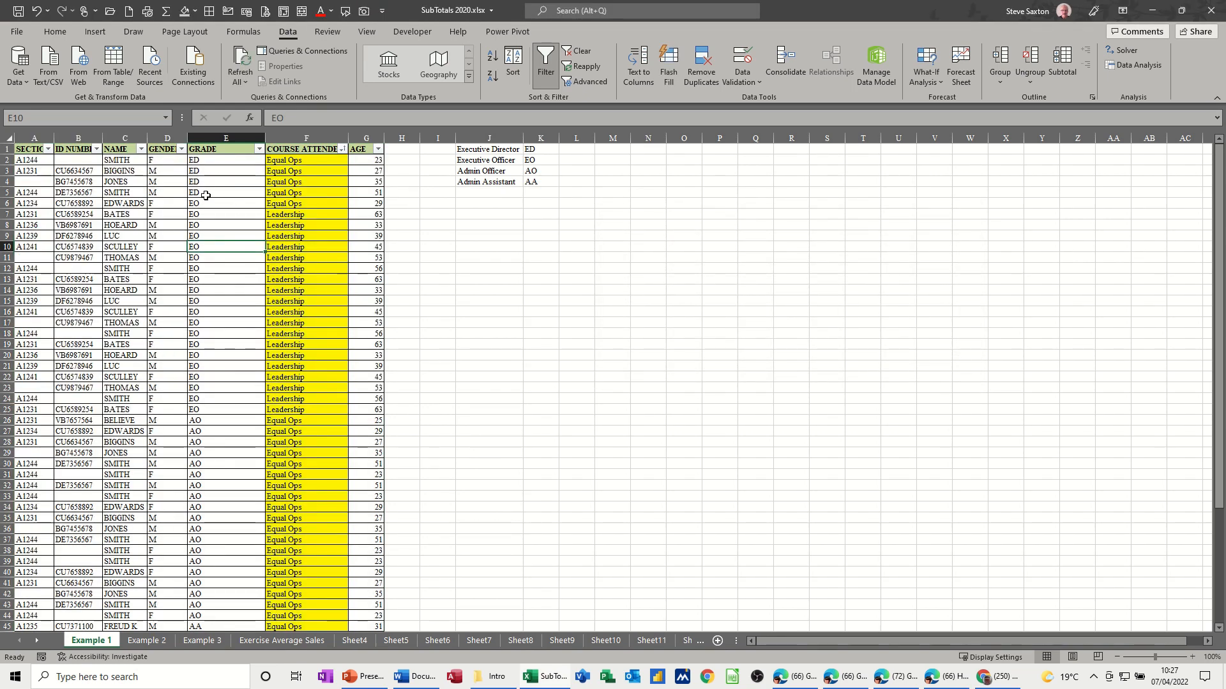
mouse_move(200, 289)
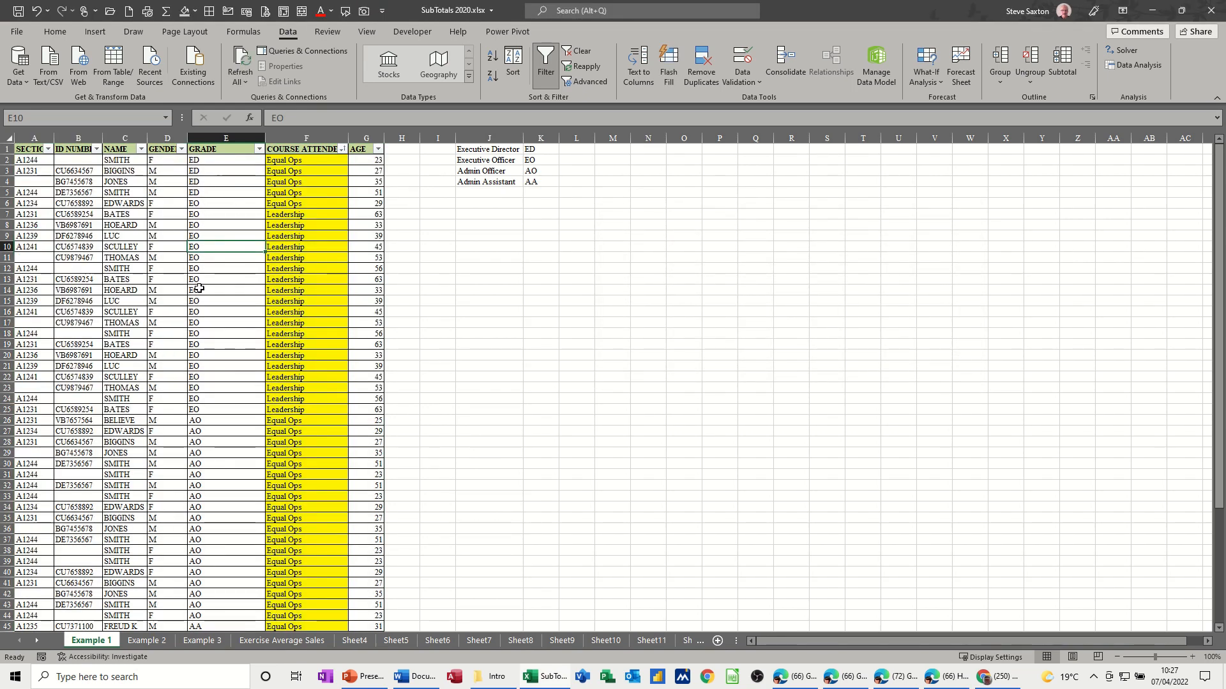
mouse_move(232, 545)
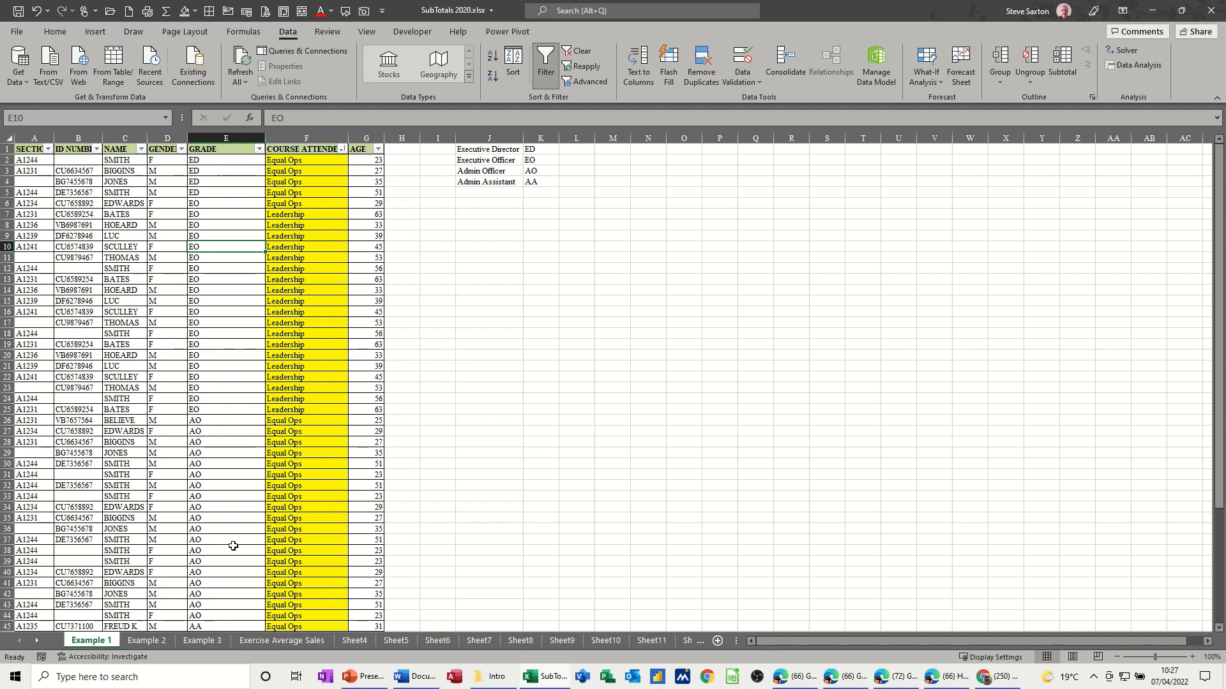
mouse_move(216, 219)
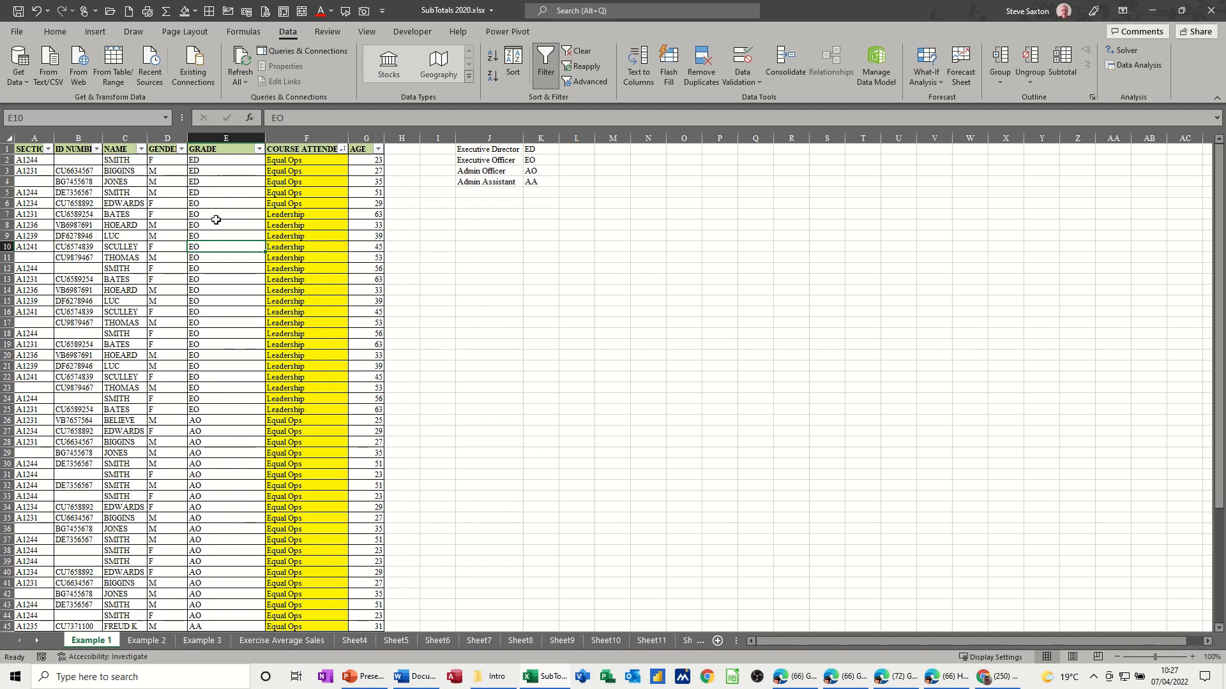
mouse_move(503, 222)
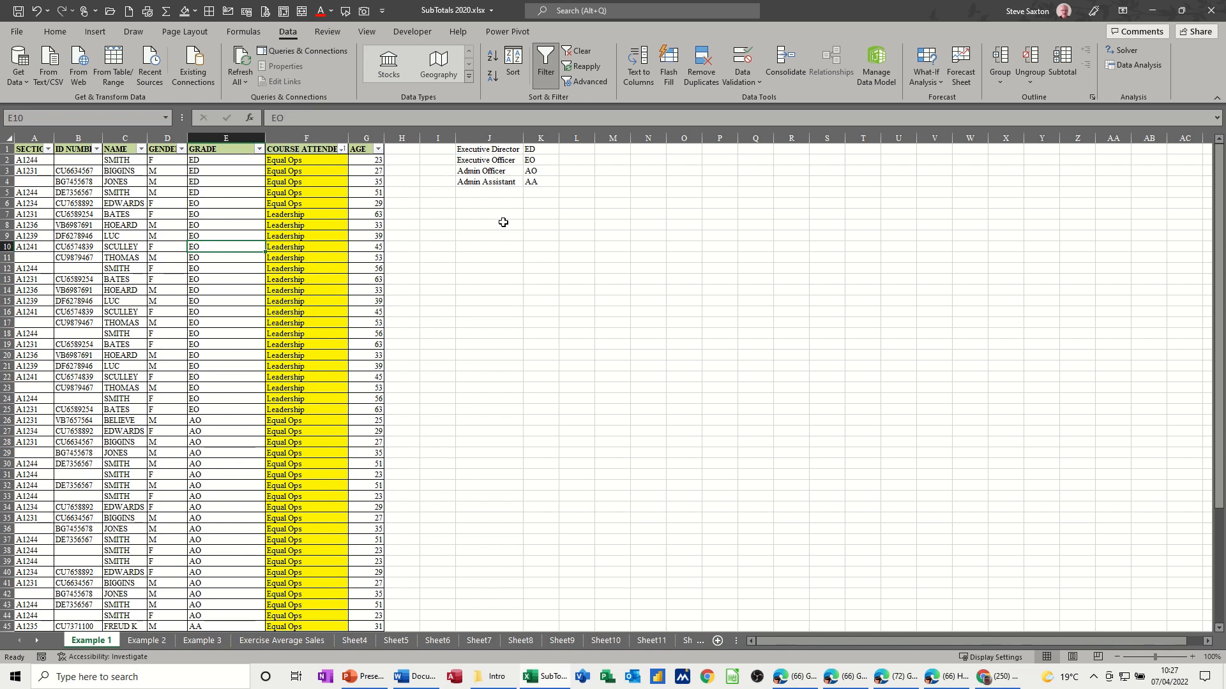
mouse_move(503, 226)
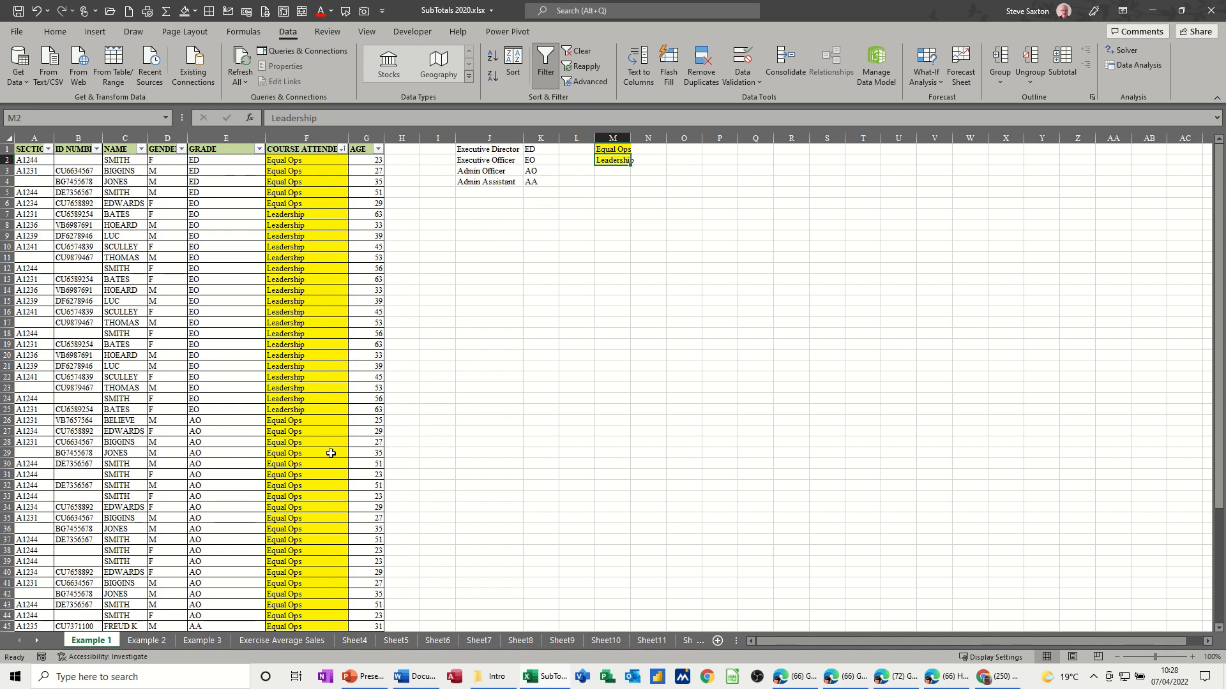
List Leadership, Equal Ops, Microsoft Office in N1:N3 and reopen Excel Options.
scroll("down", 3)
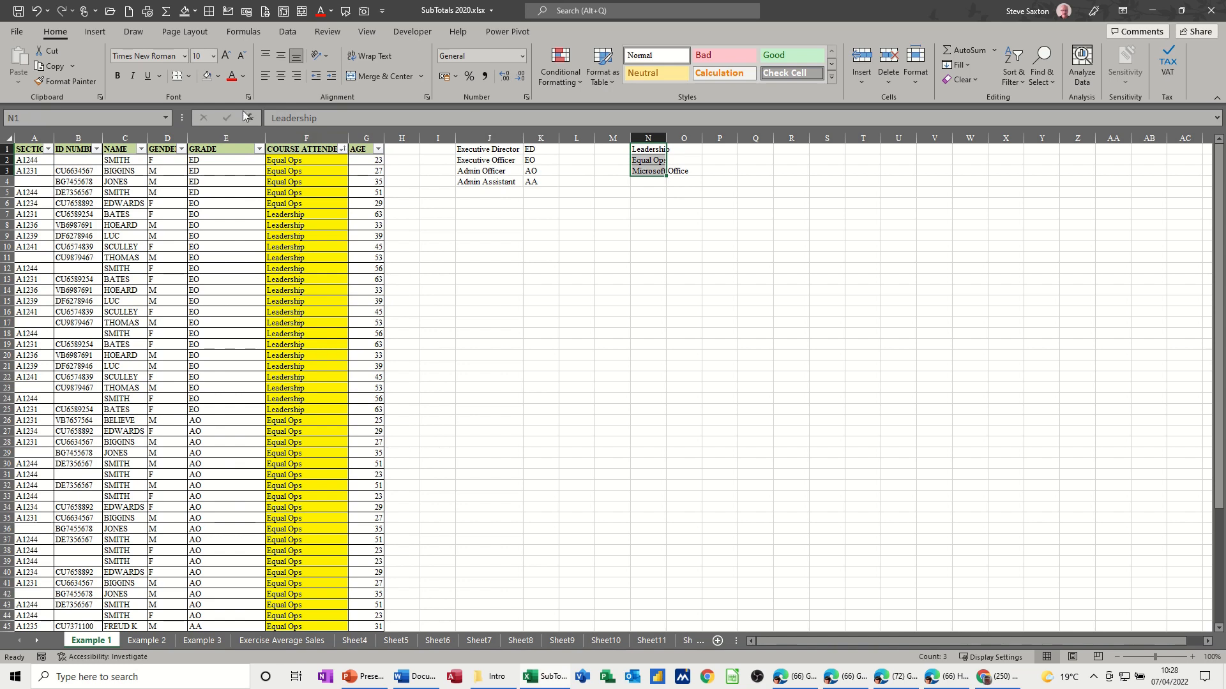
left_click(188, 76)
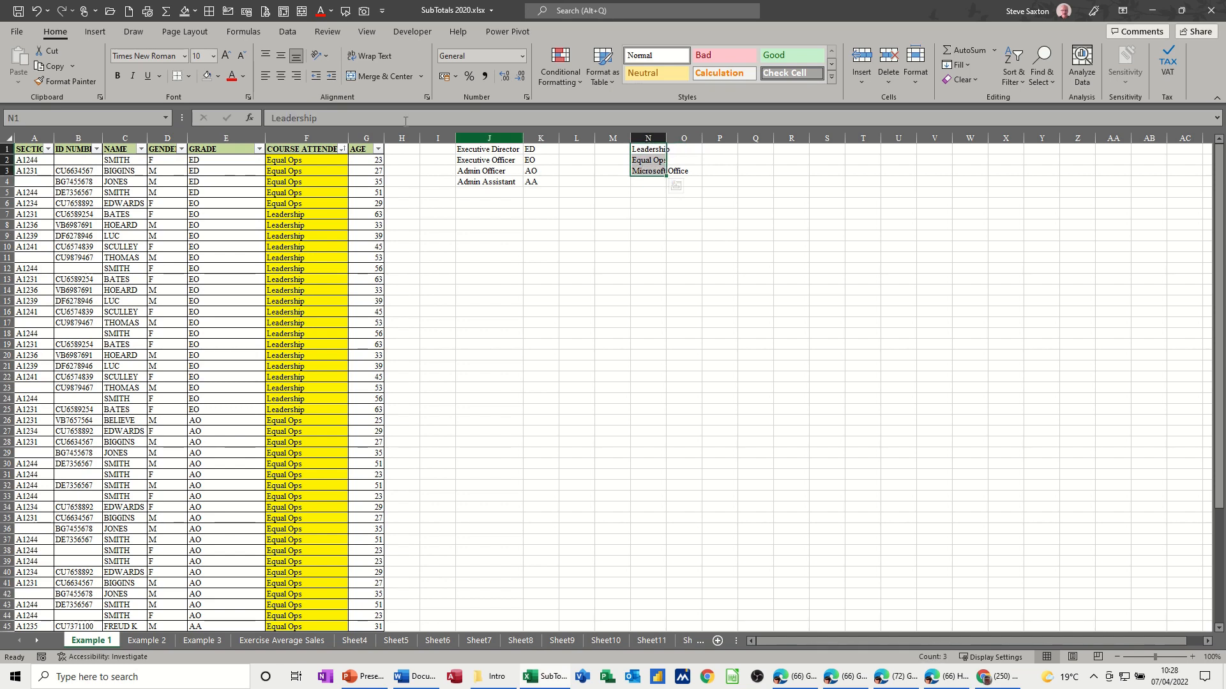
left_click(15, 32)
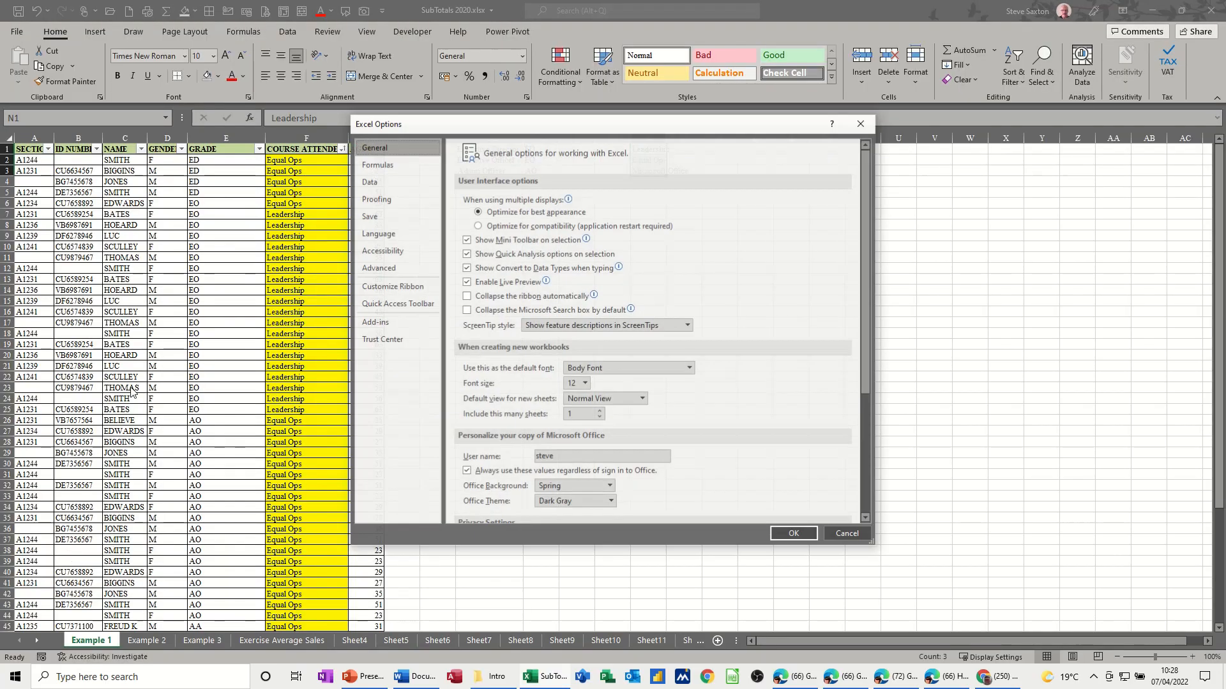
Import $N$1:$N$3 as the custom list Leadership, Equal Ops, Microsoft Office.
left_click(379, 268)
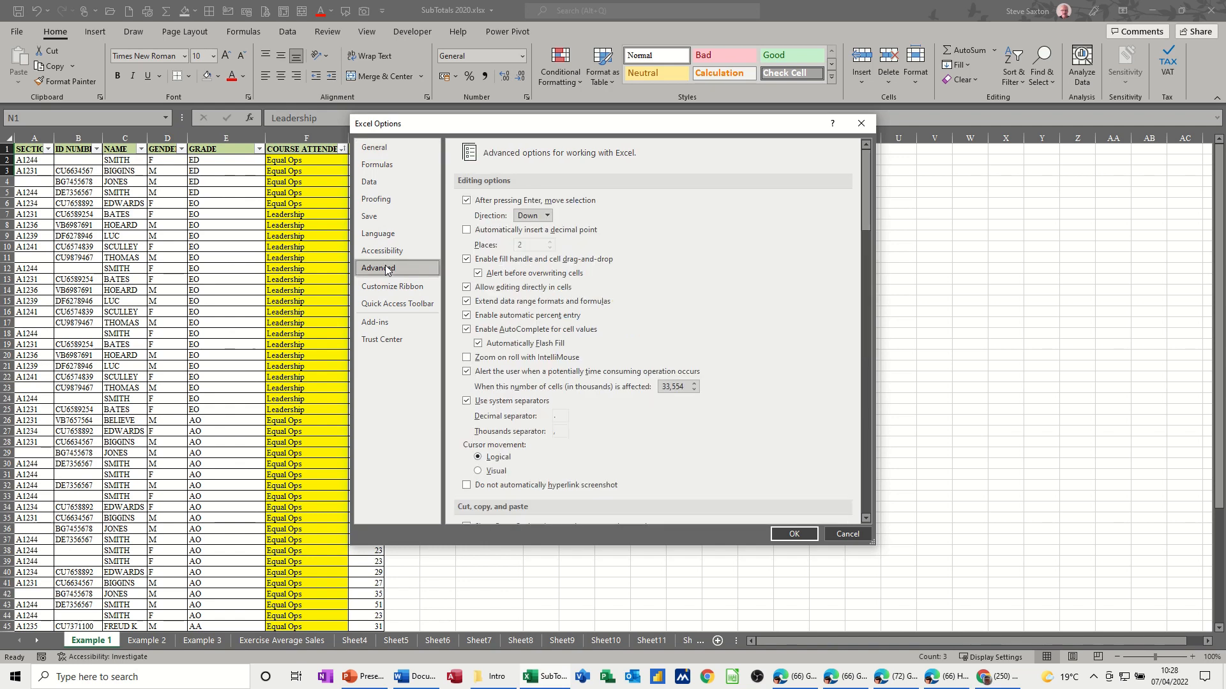
scroll("down", 3)
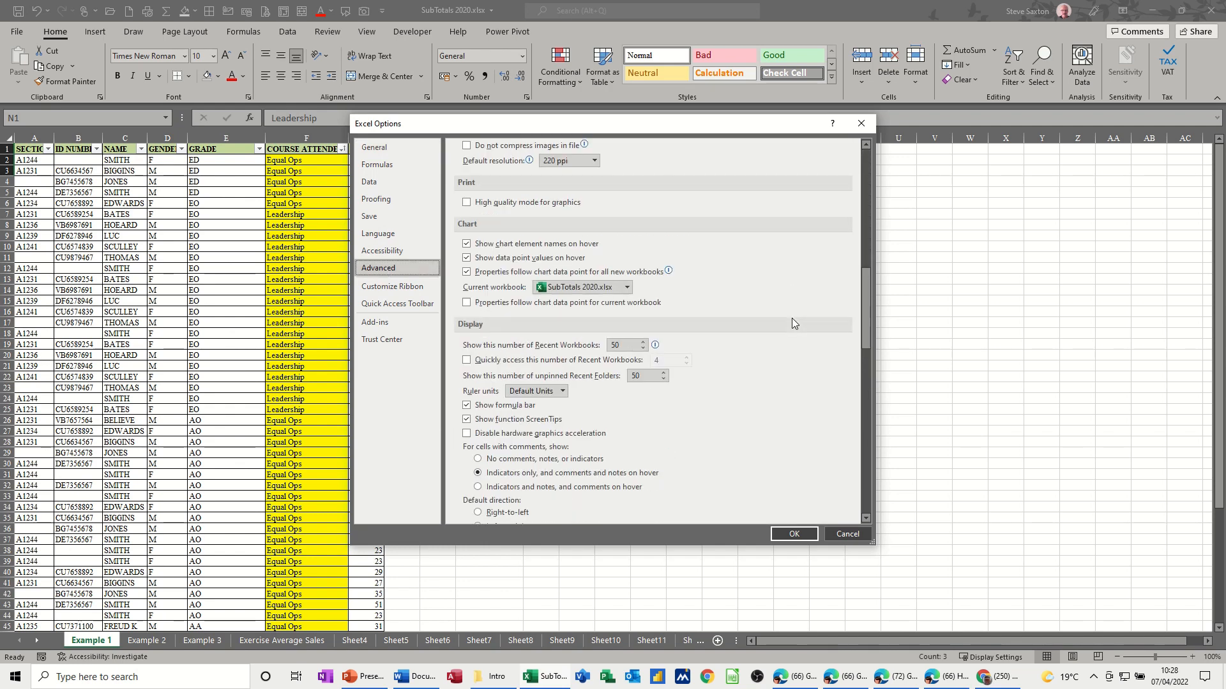
scroll("down", 3)
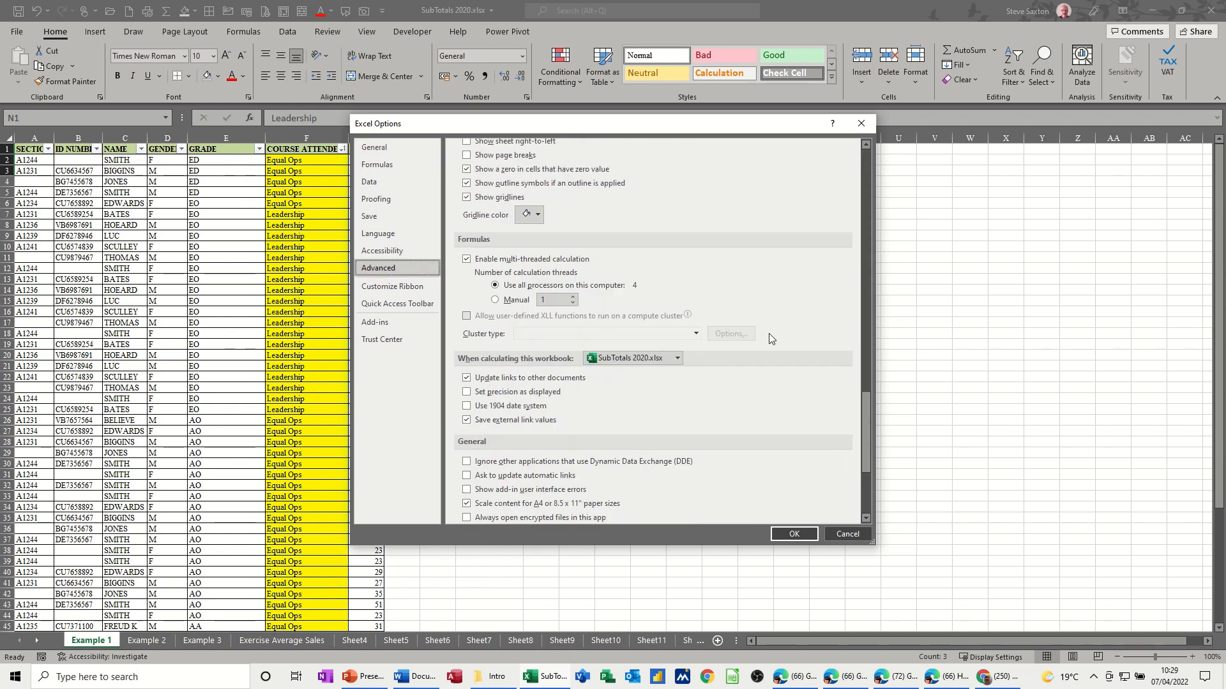
scroll("down", 3)
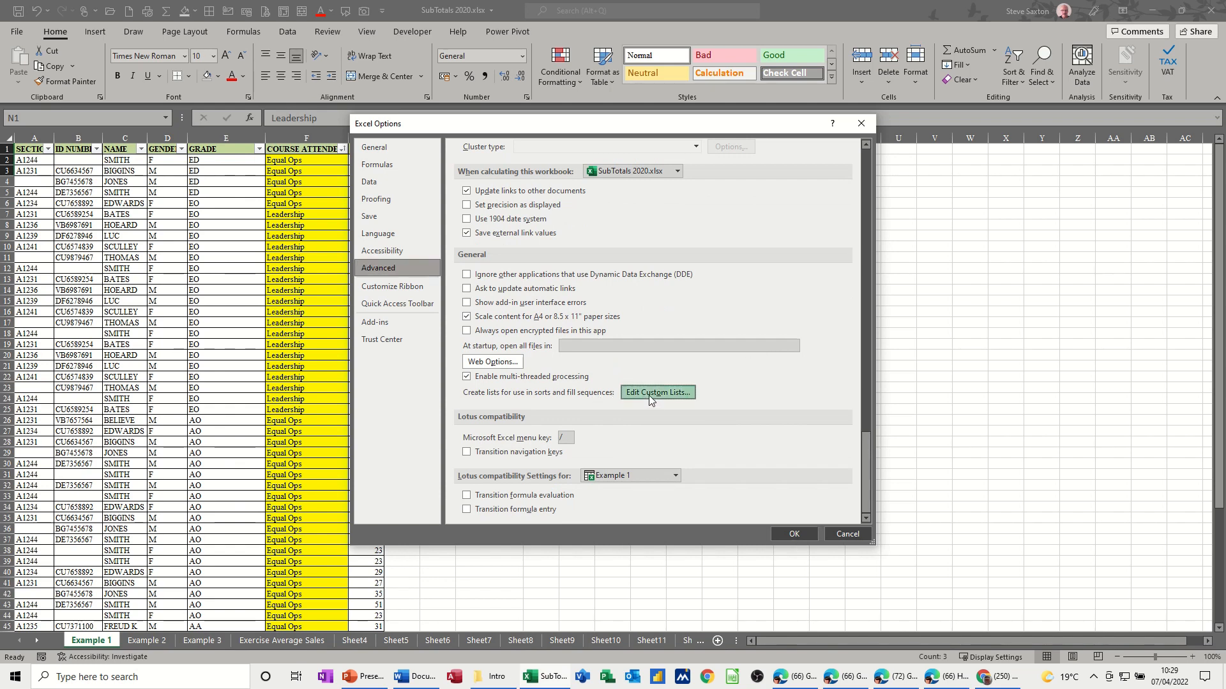
left_click(658, 395)
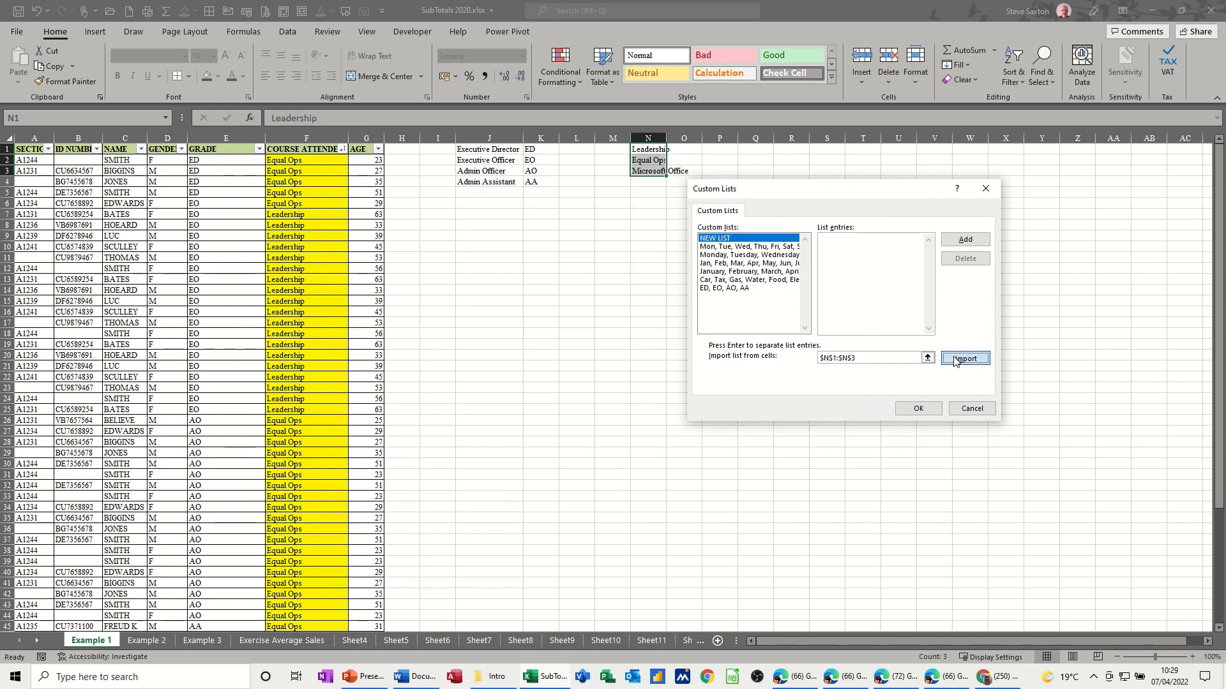
left_click(965, 359)
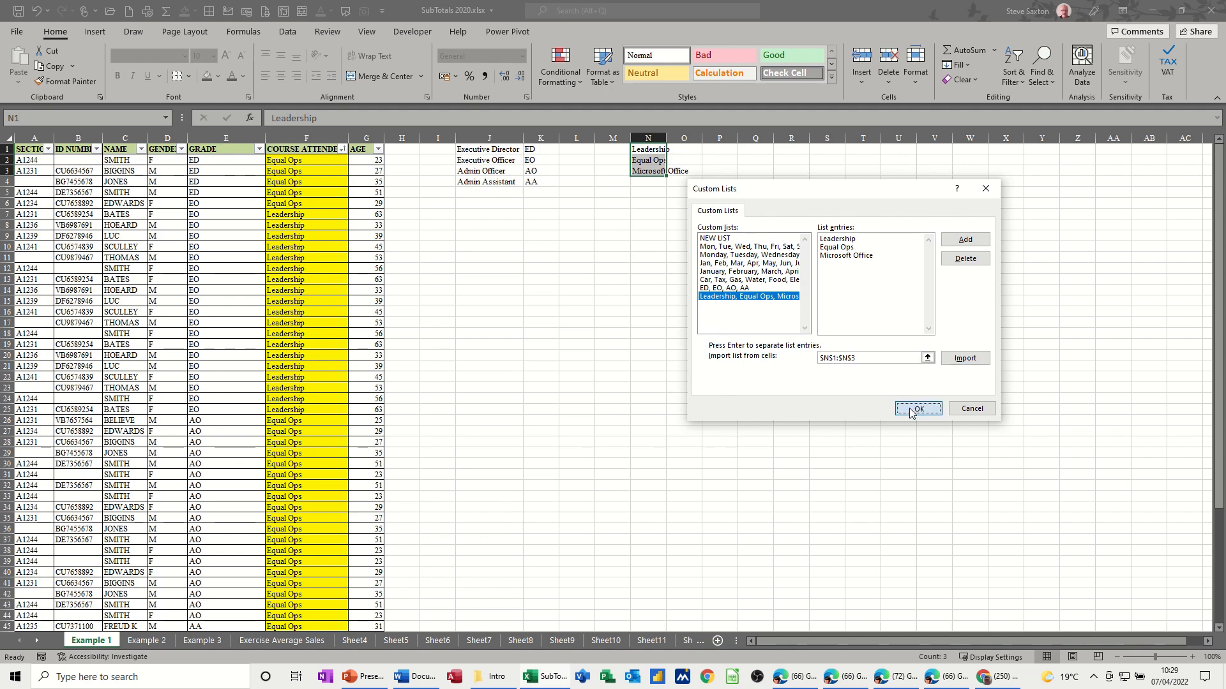
left_click(916, 410)
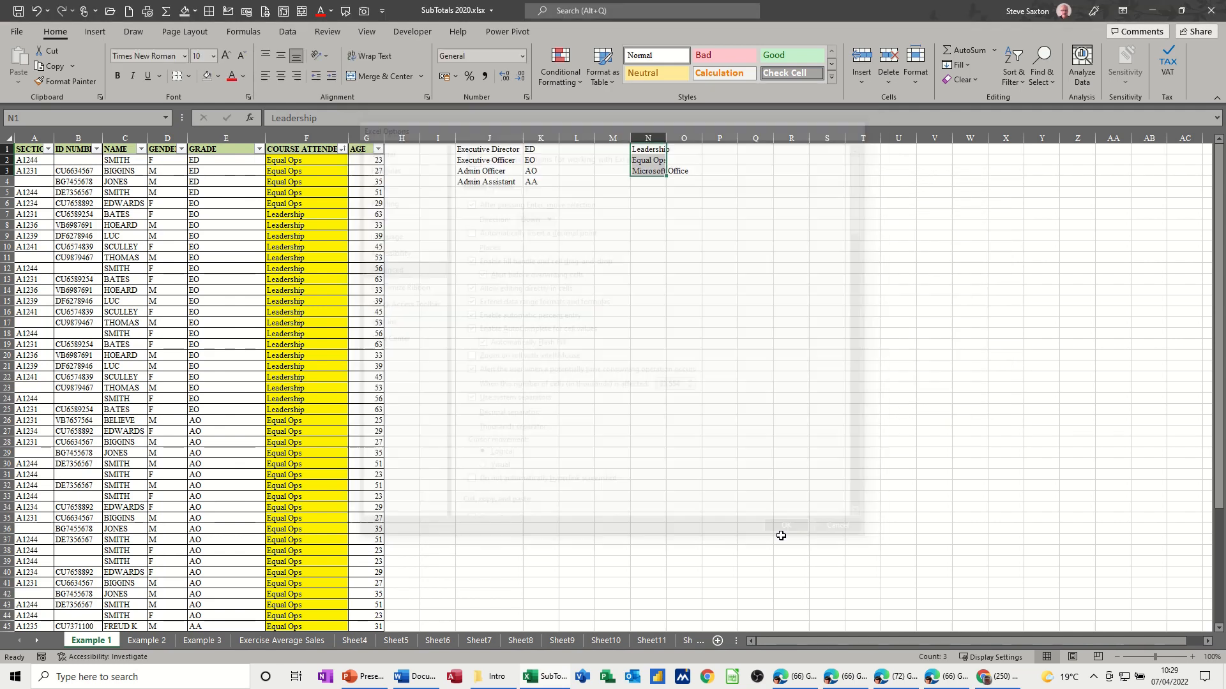
Sort by COURSE ATTENDED using the Leadership, Equal Ops, Microsoft Office custom list.
left_click(786, 525)
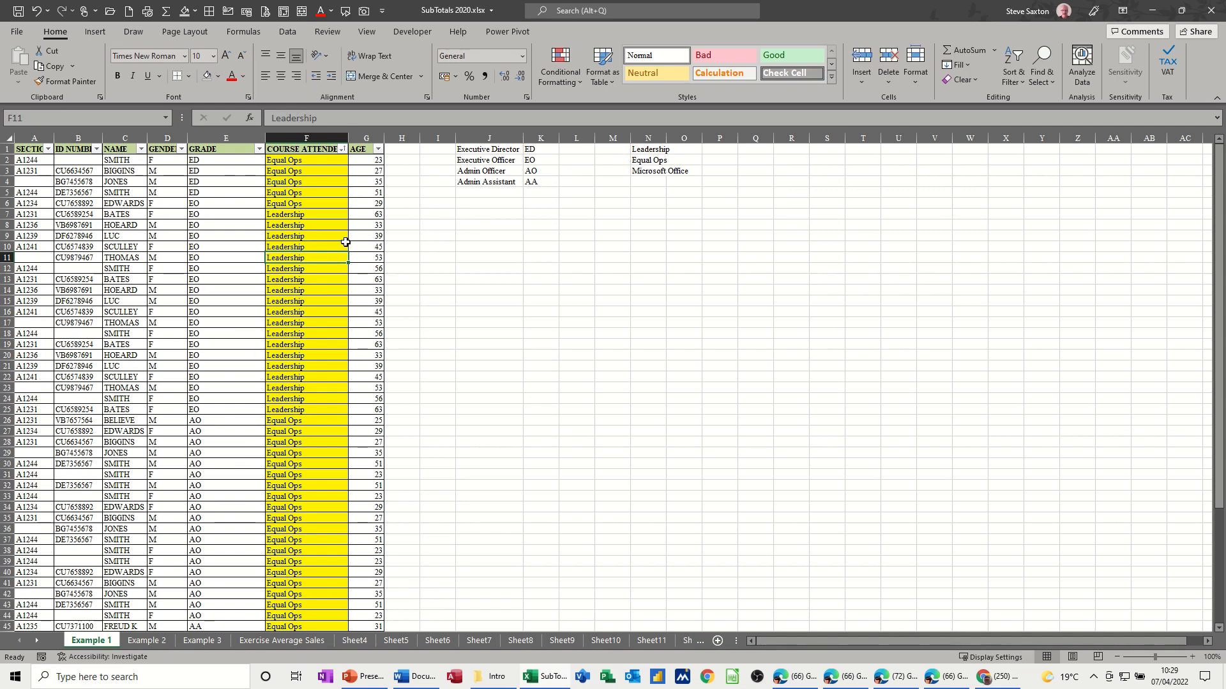
left_click(287, 31)
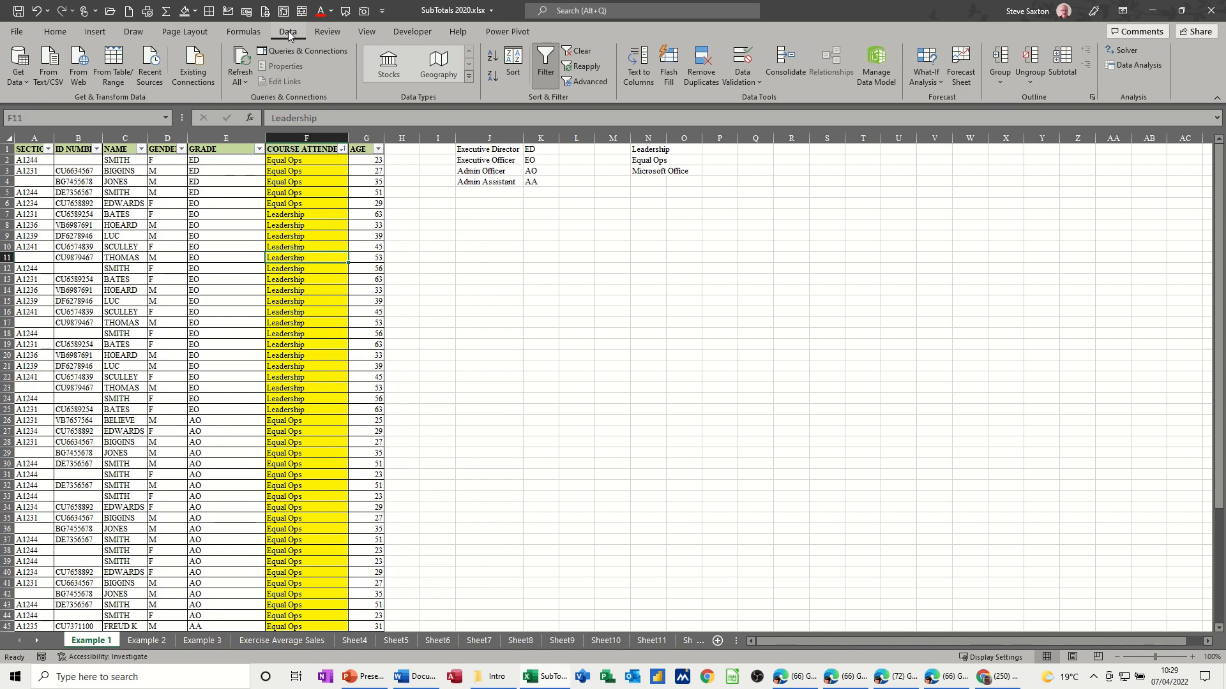
left_click(512, 63)
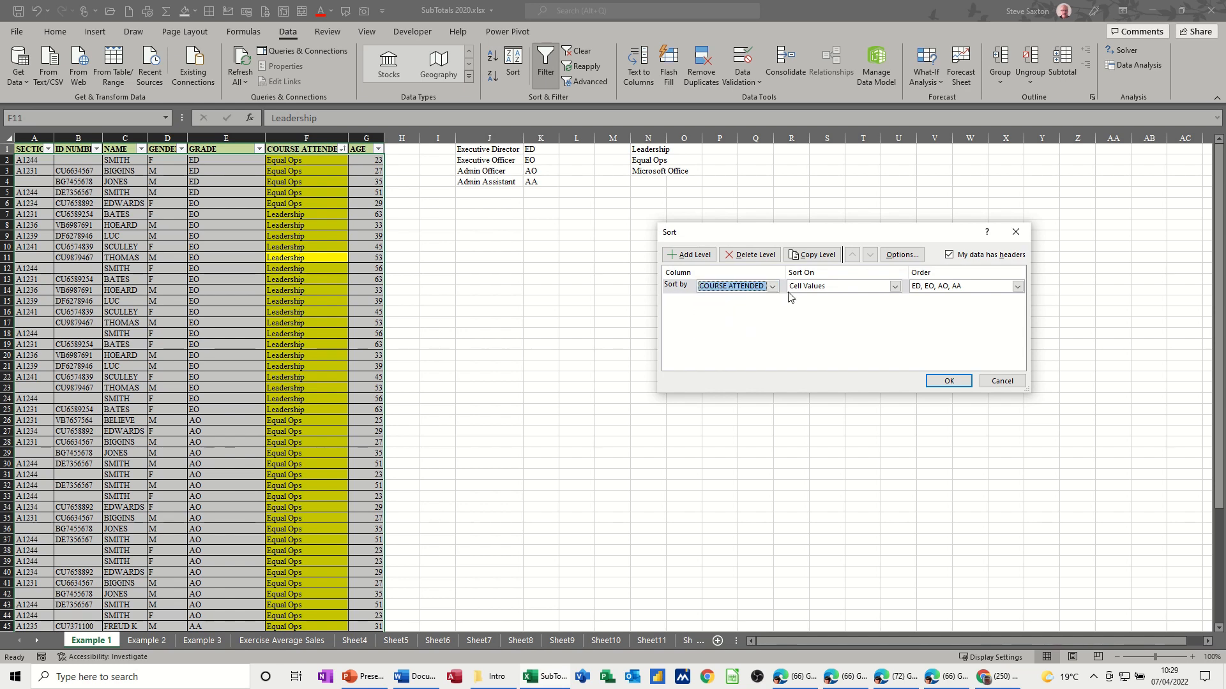
left_click(1017, 286)
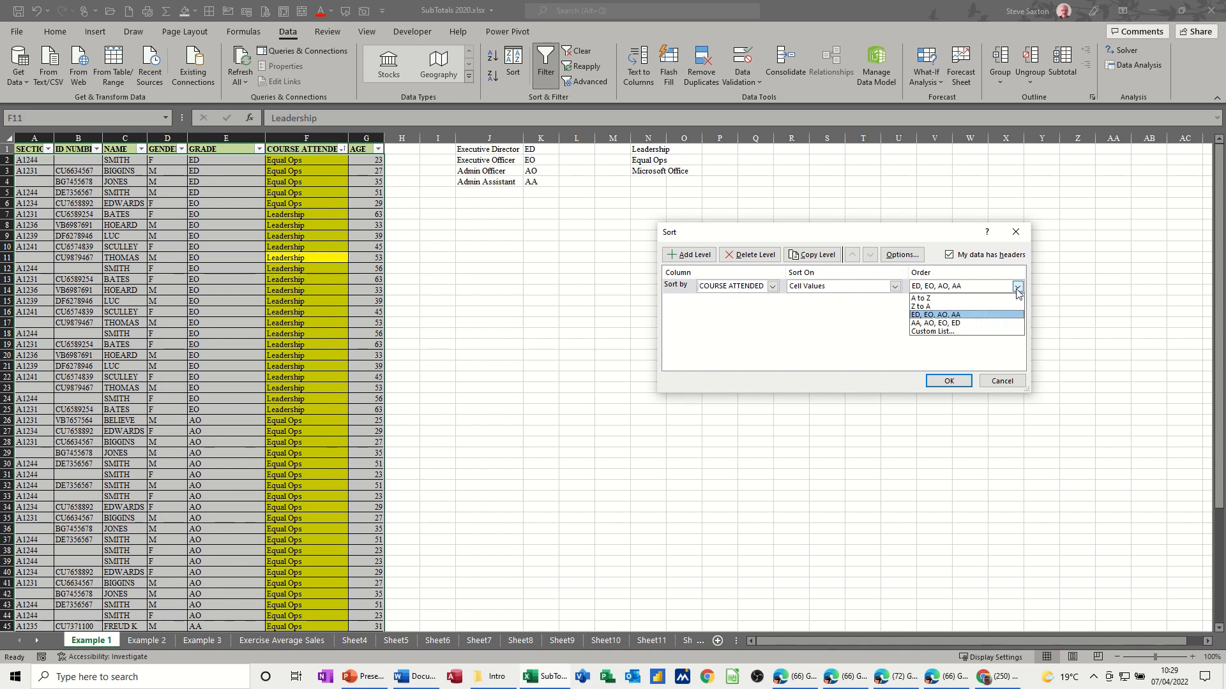
left_click(932, 330)
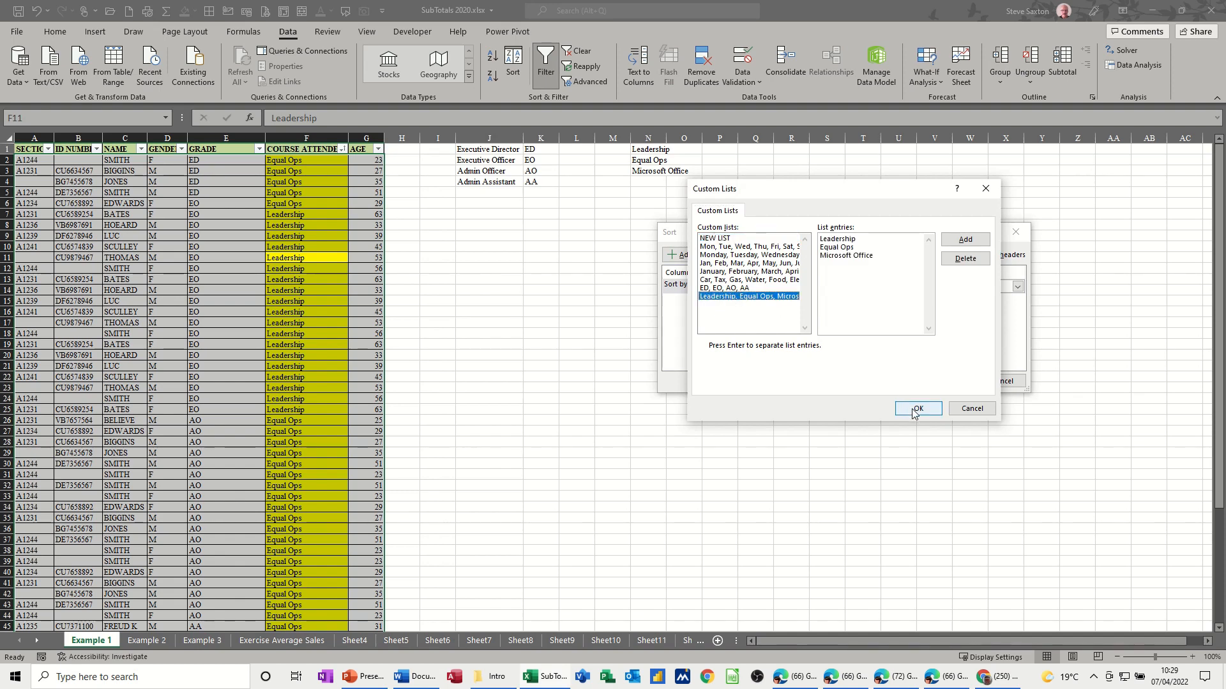
left_click(916, 409)
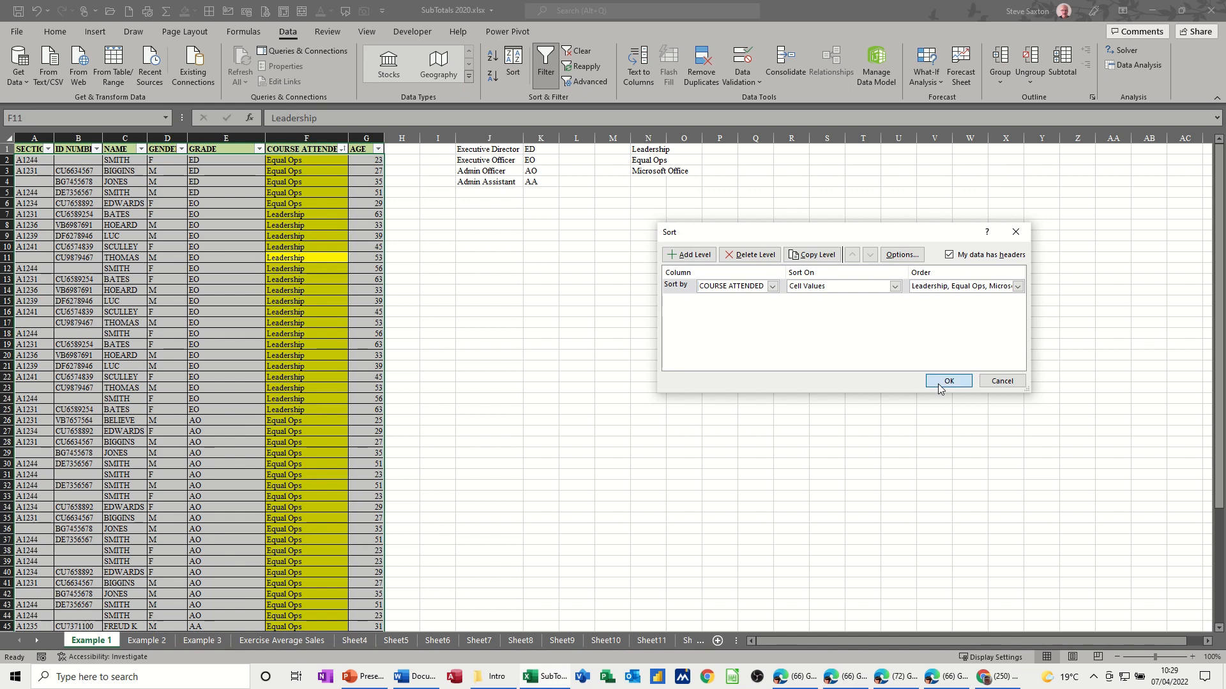
left_click(947, 380)
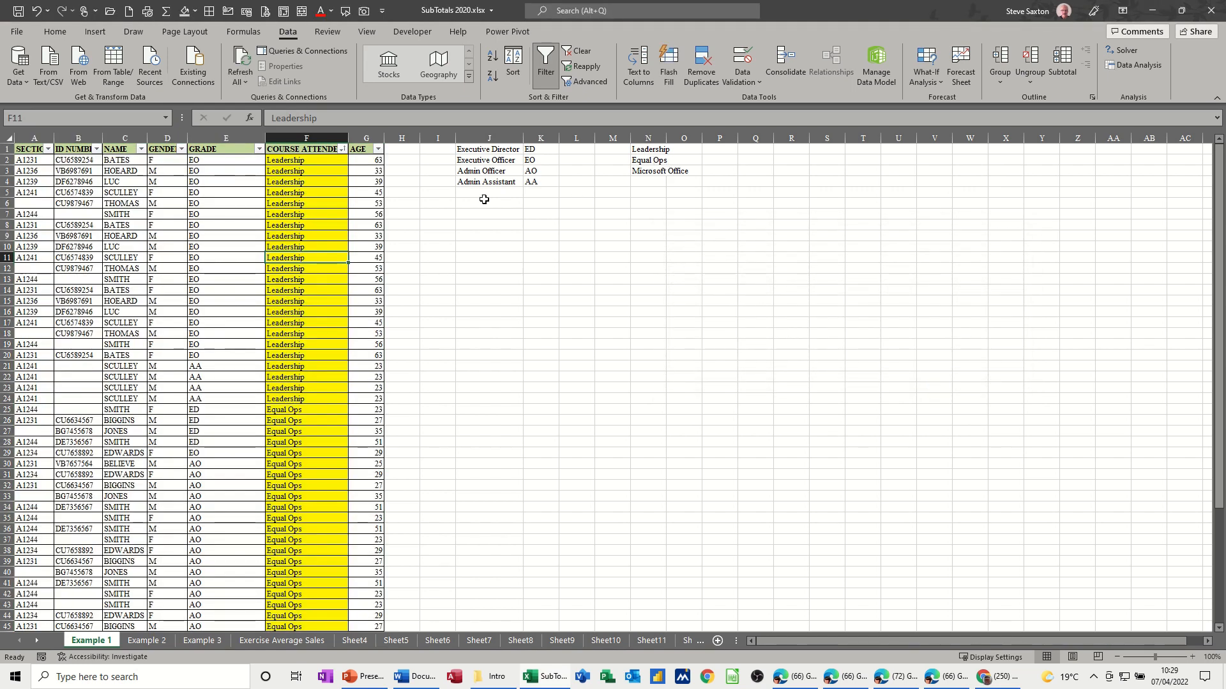
scroll("down", 3)
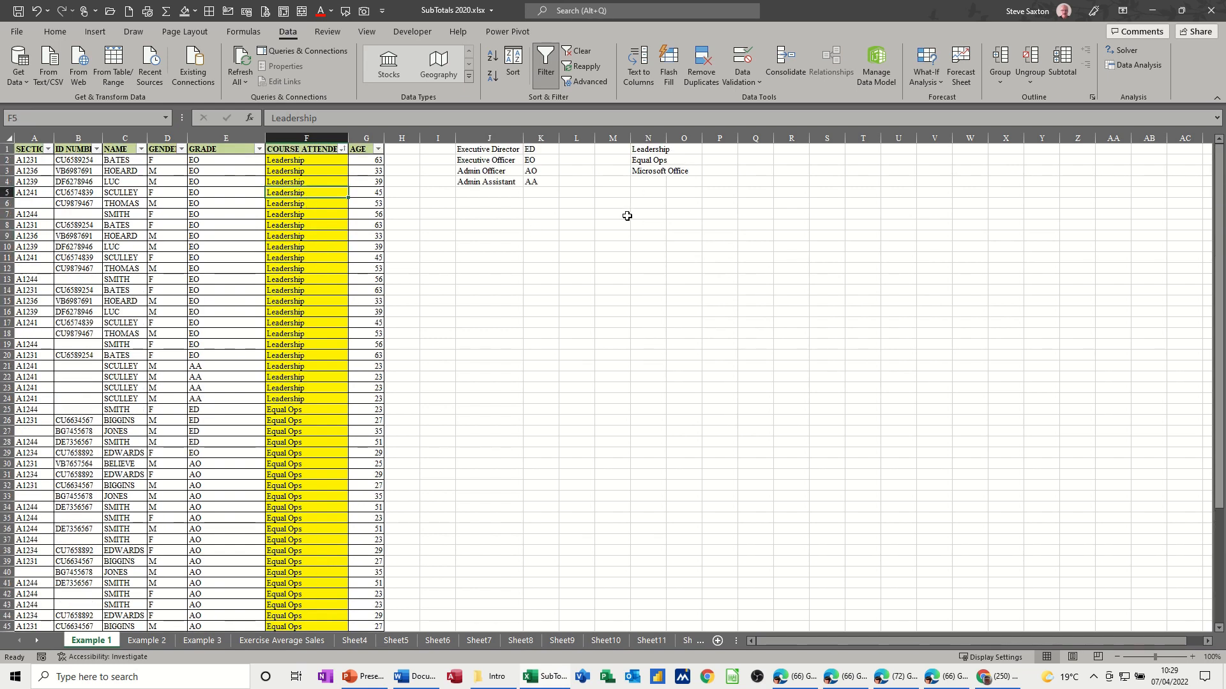
mouse_move(537, 184)
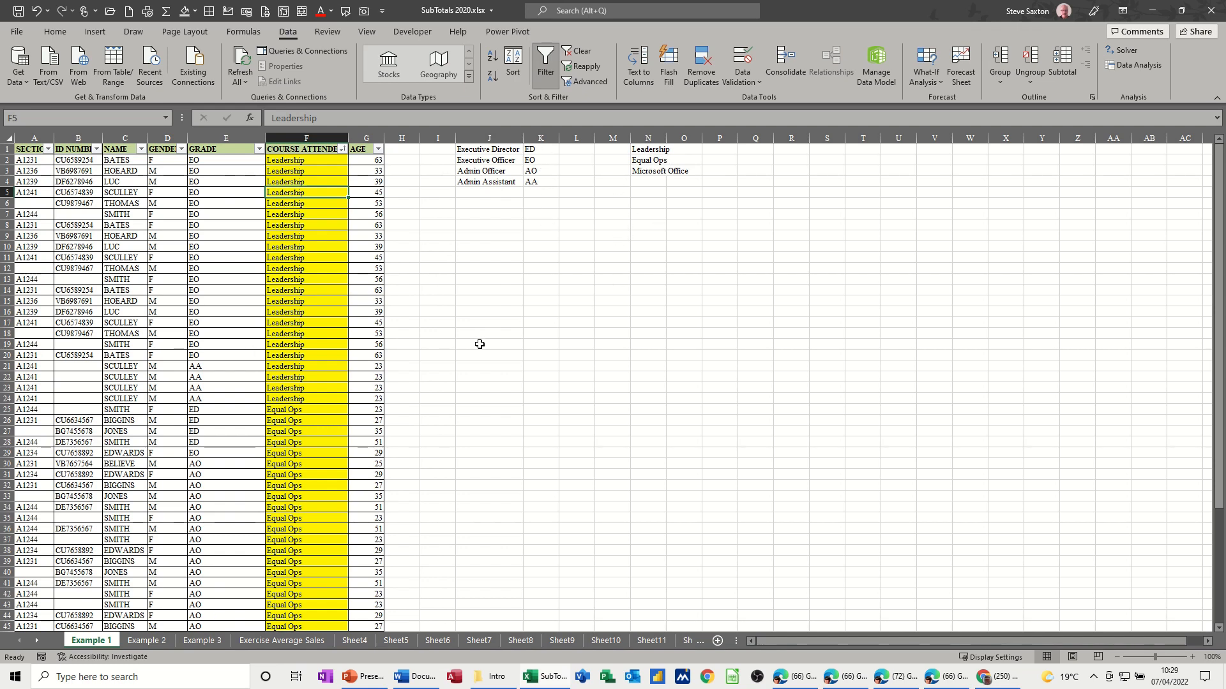
mouse_move(499, 329)
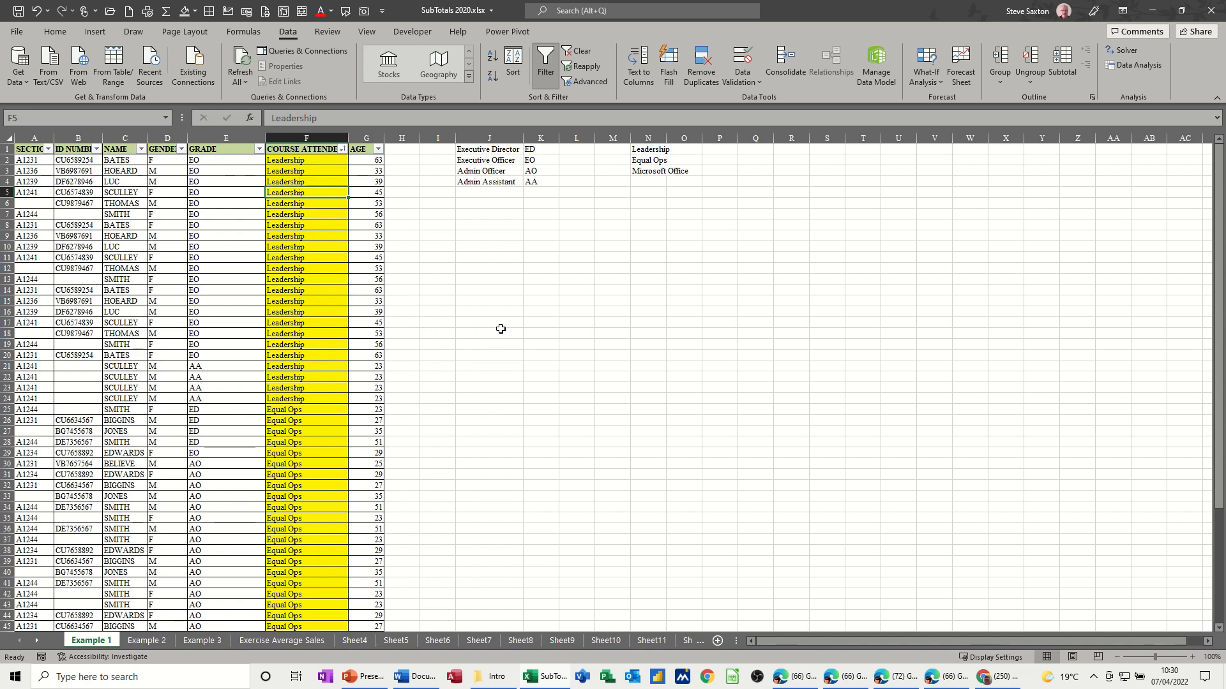
mouse_move(598, 362)
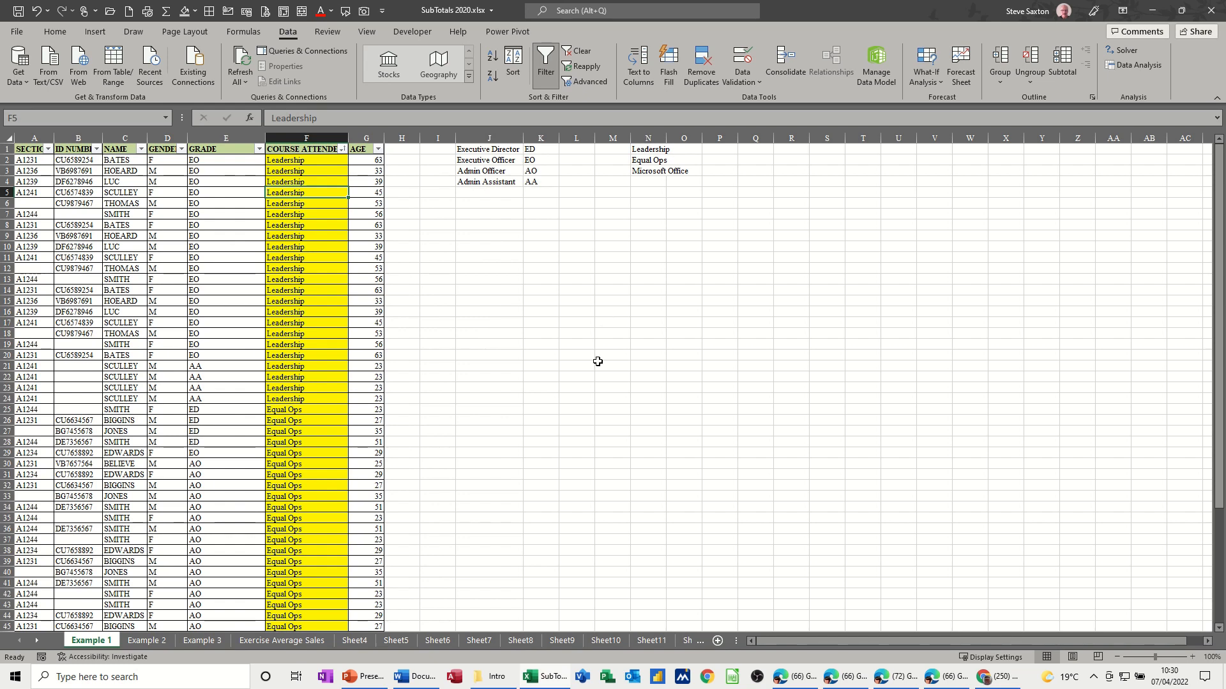
mouse_move(623, 330)
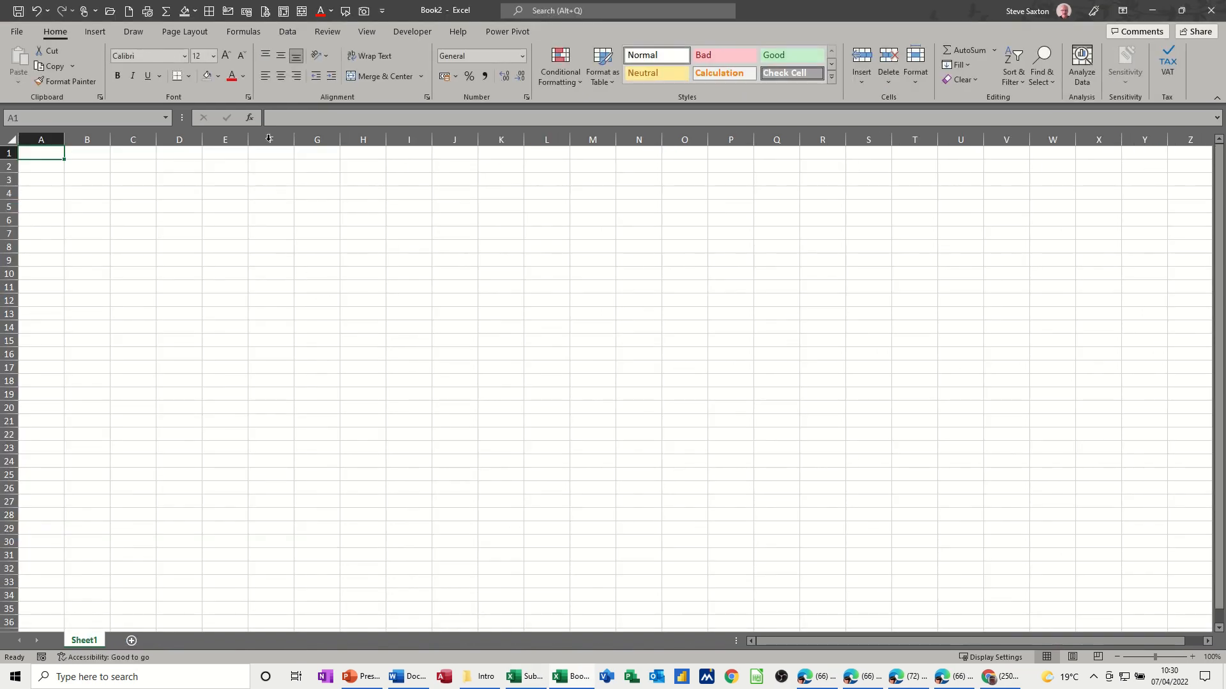
Try sorting on the empty Book2 sheet and dismiss the selection warning.
left_click(287, 31)
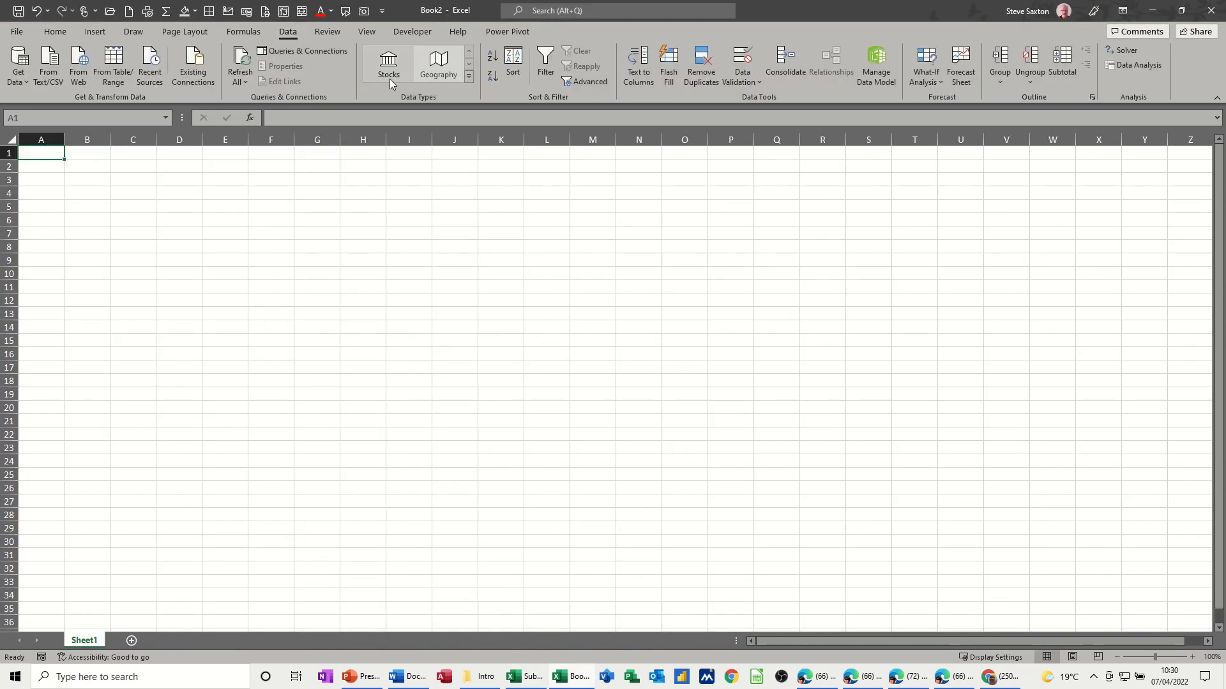
left_click(388, 62)
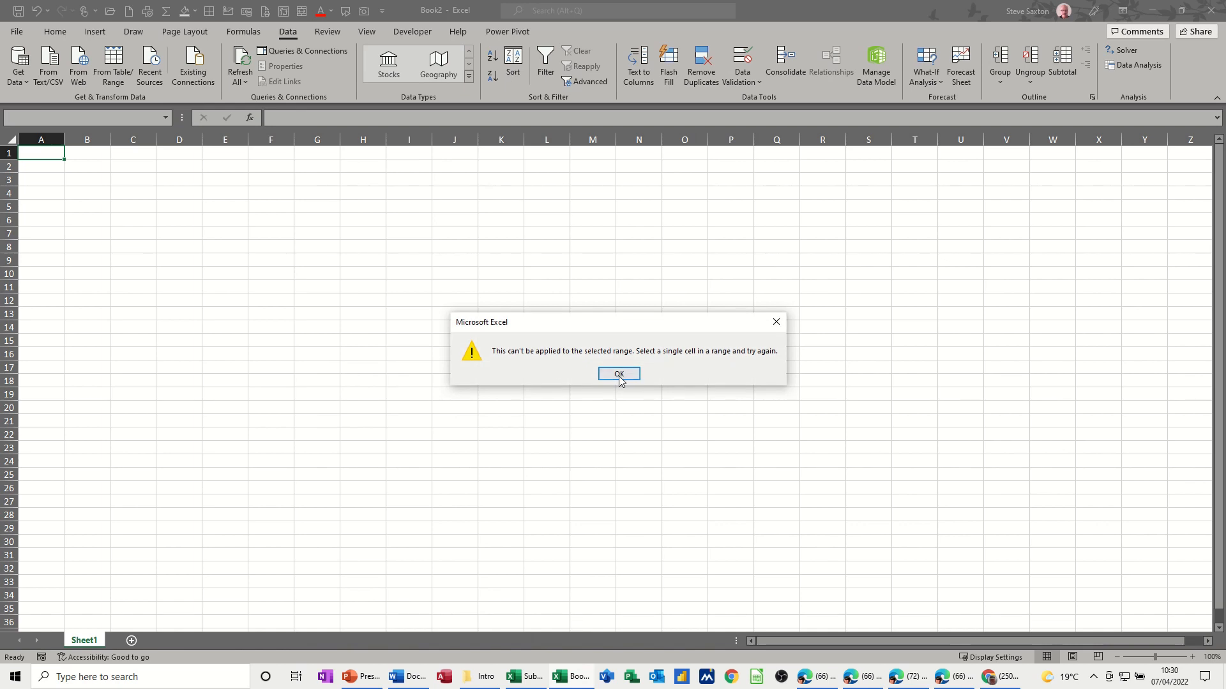
left_click(618, 373)
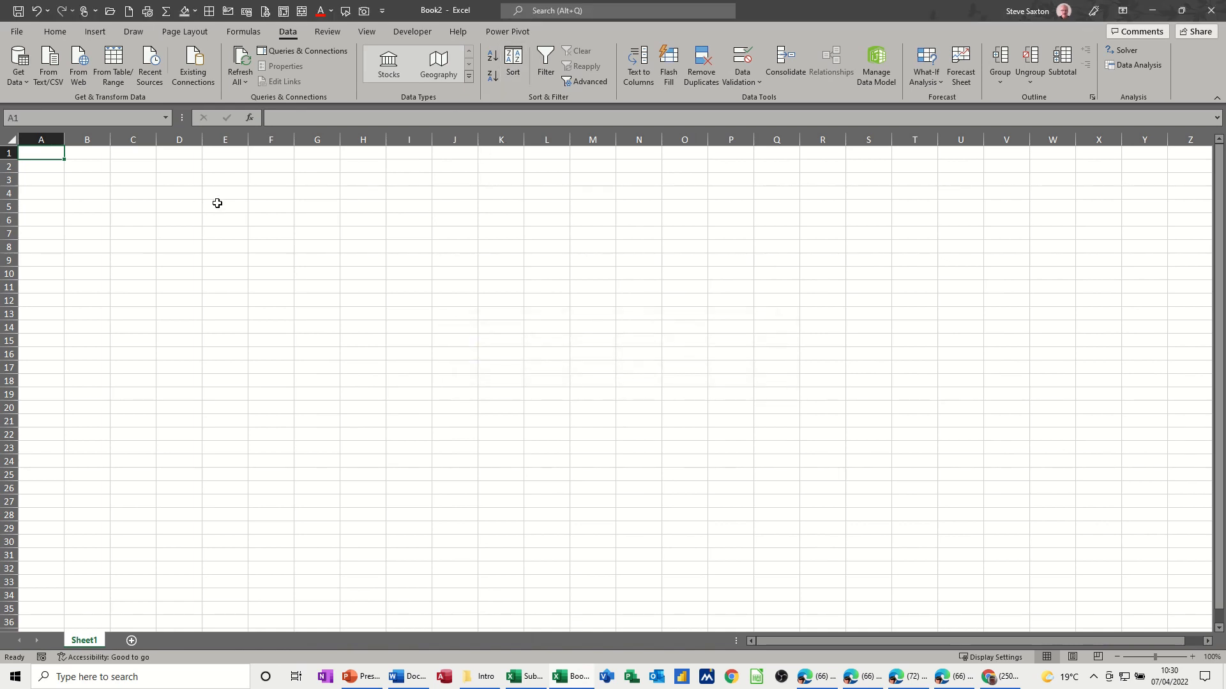
Autofill grade codes from EO down A1:A4 and across row 3 to N, then start Equal Ops in C6.
type("E")
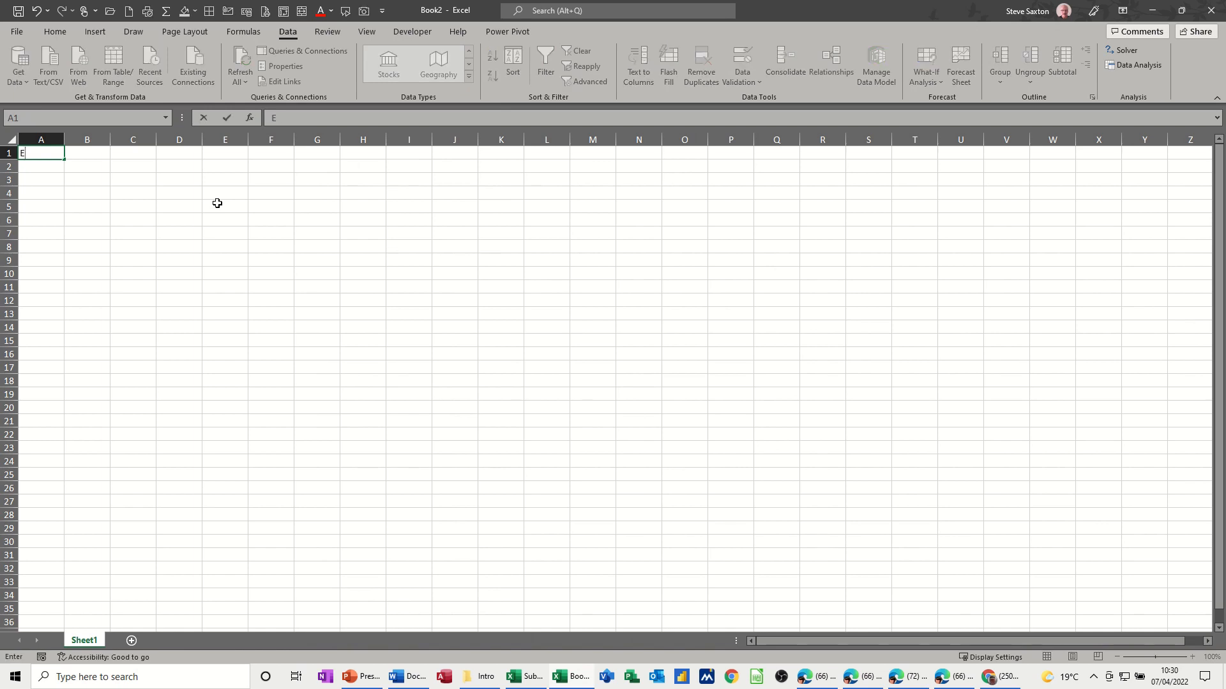
type("O")
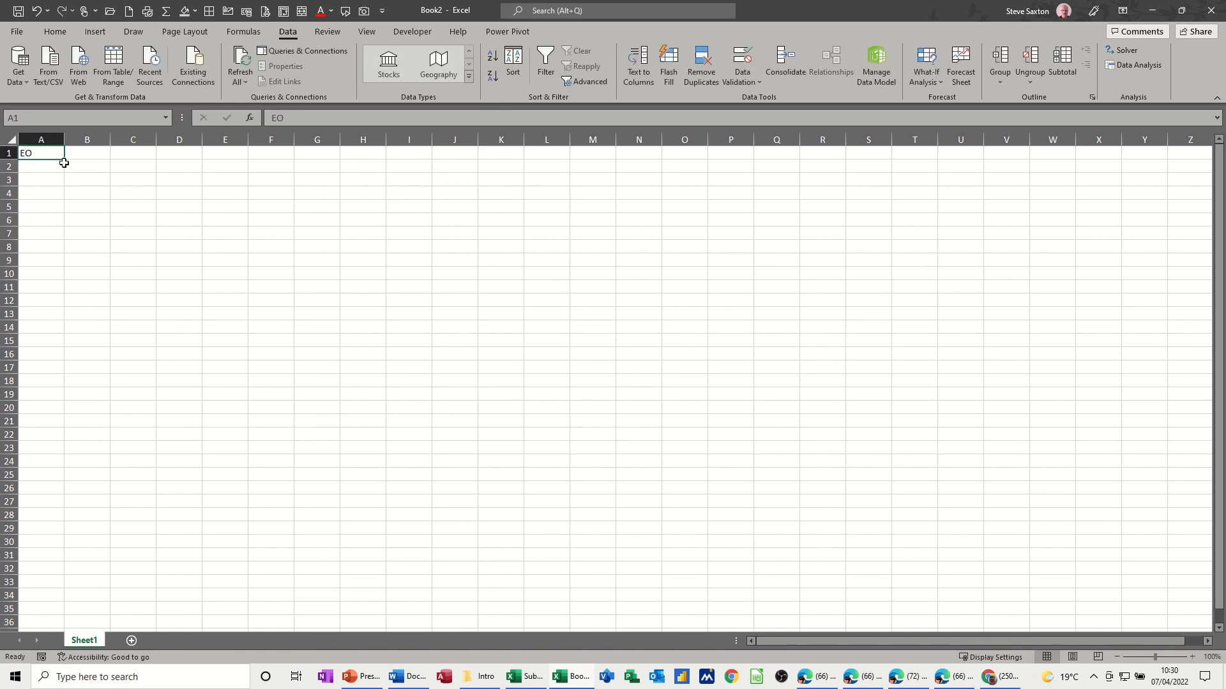
left_click_drag(63, 161, 64, 199)
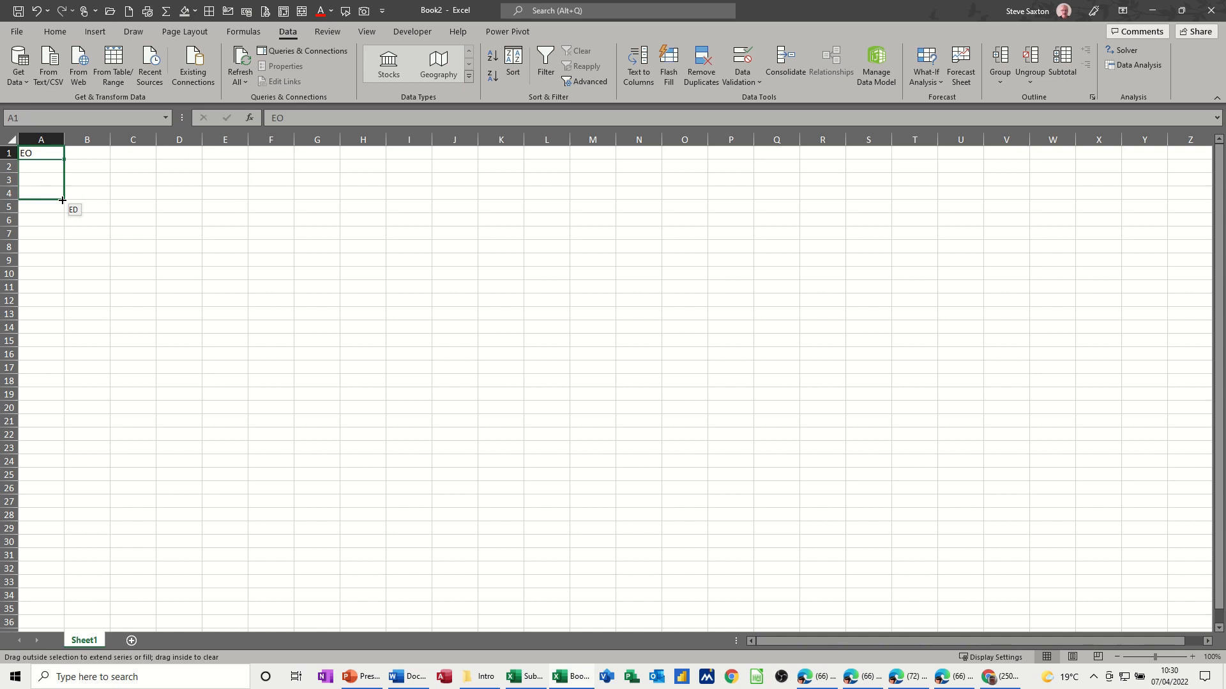
left_click_drag(41, 154, 41, 194)
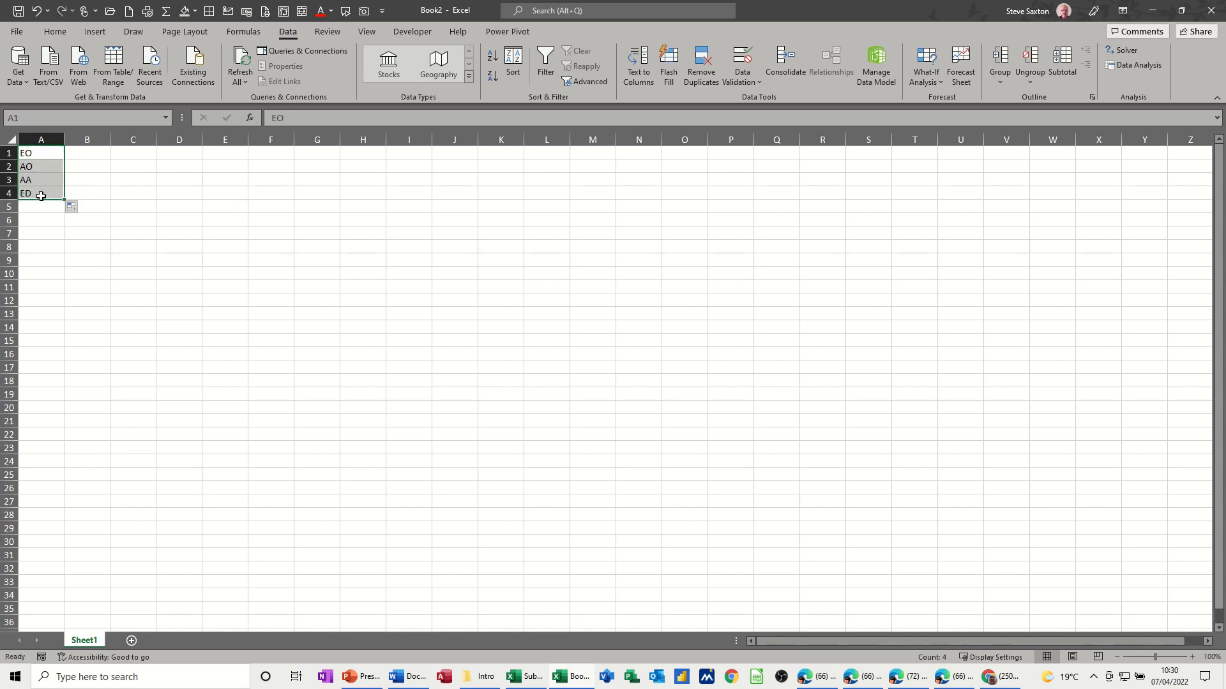
left_click(40, 180)
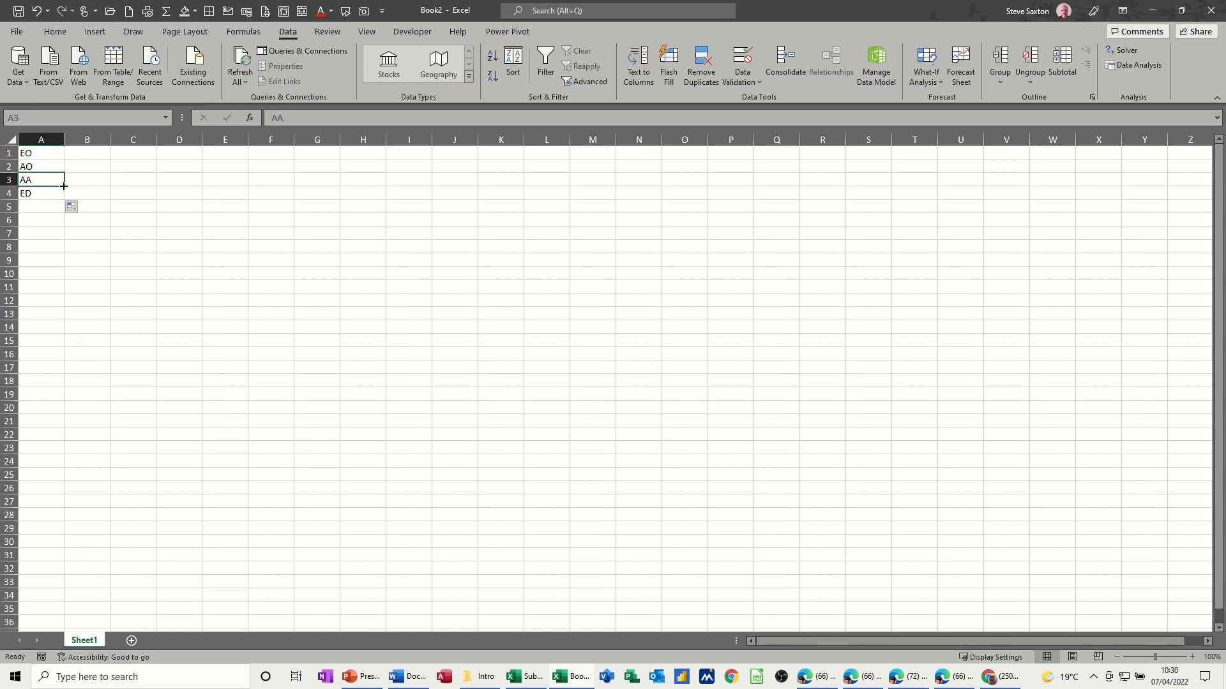
left_click_drag(64, 186, 661, 180)
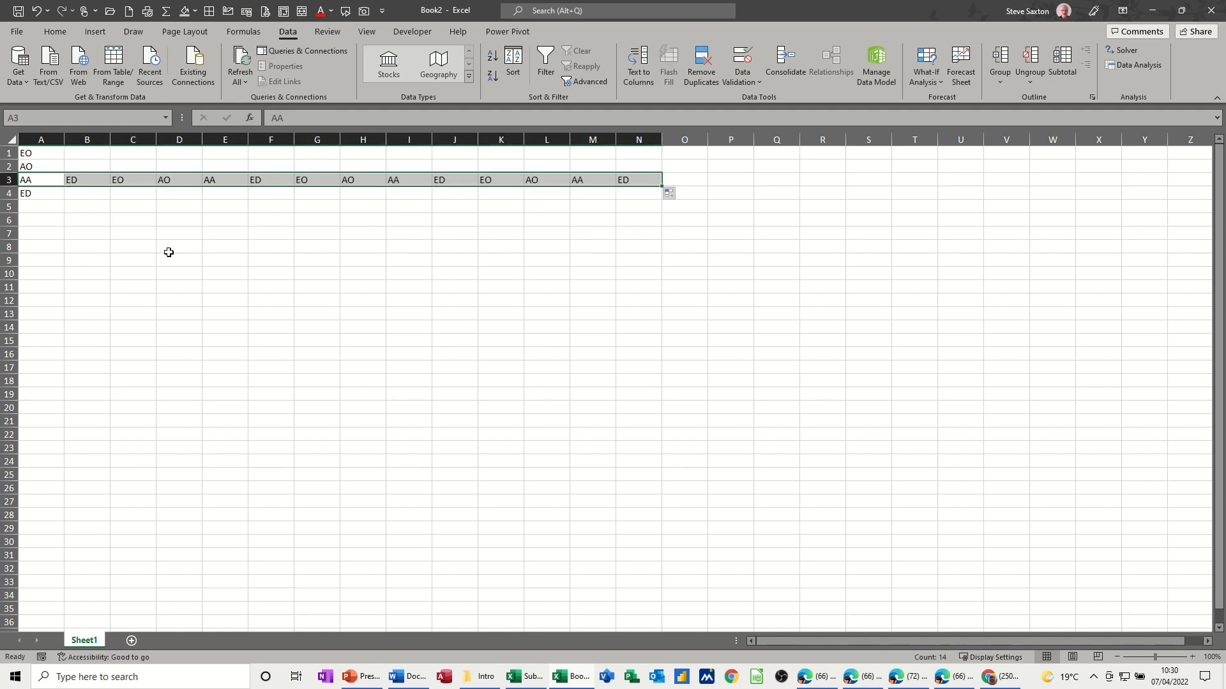
left_click(133, 219)
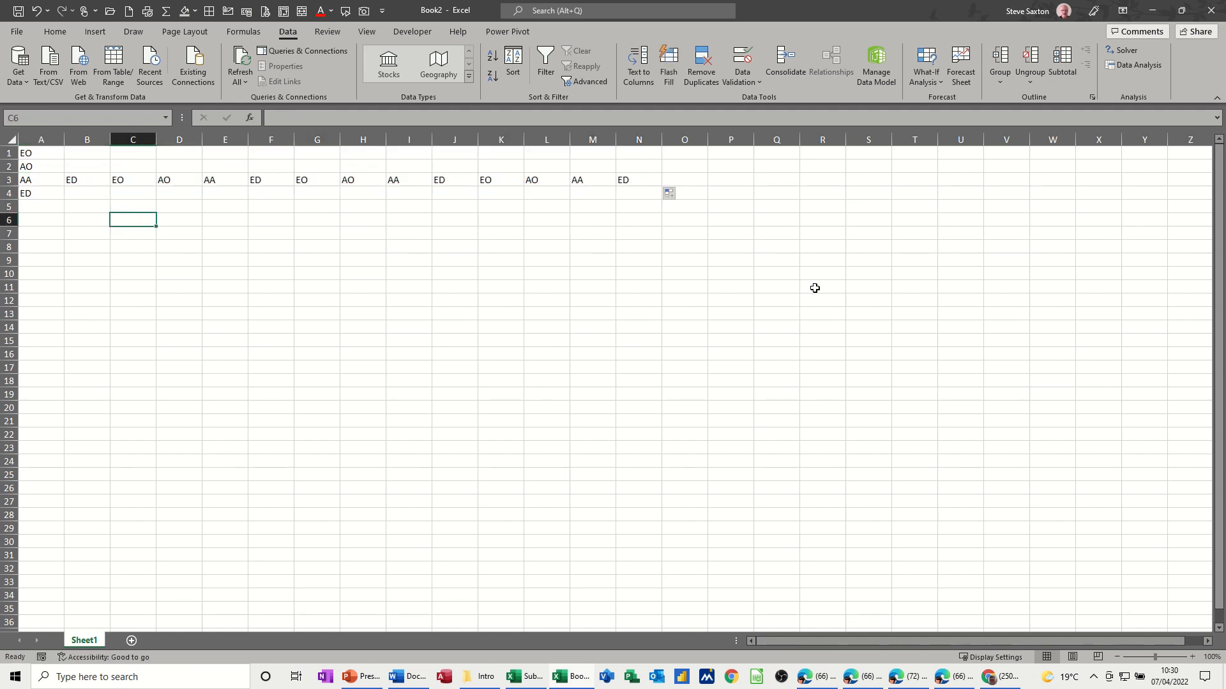
type("Equal Ops")
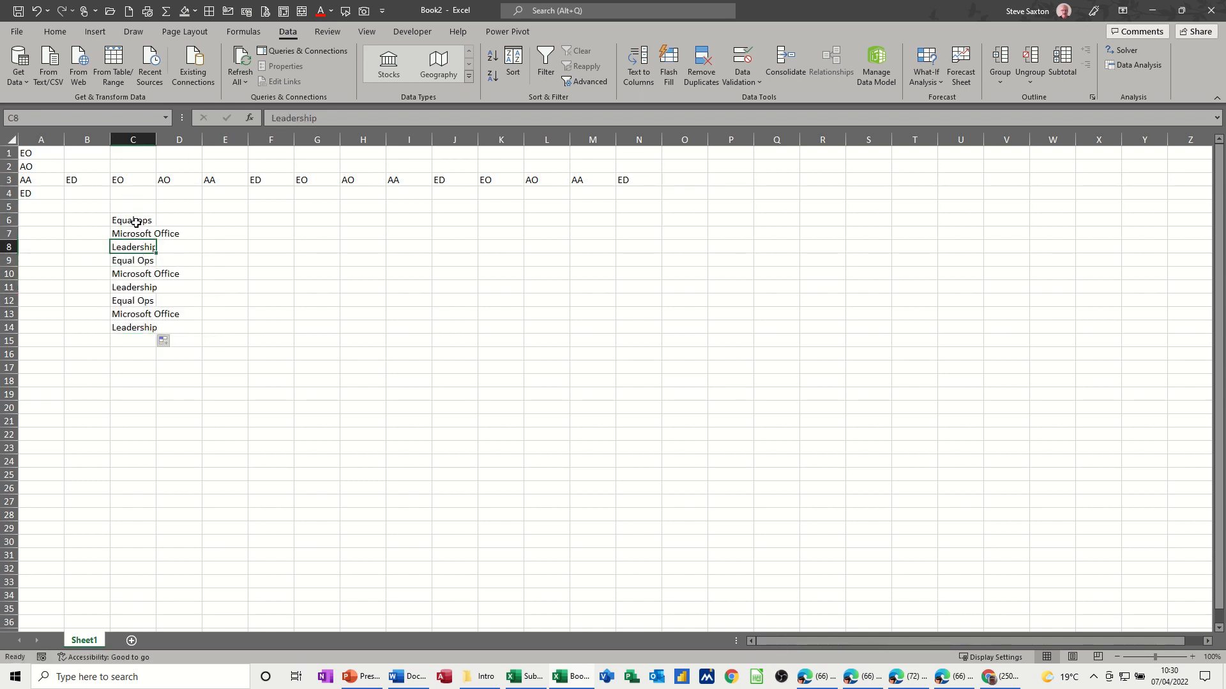
Sort the course names in C6:C14 by the Leadership, Equal Ops, Microsoft Office list.
left_click(513, 63)
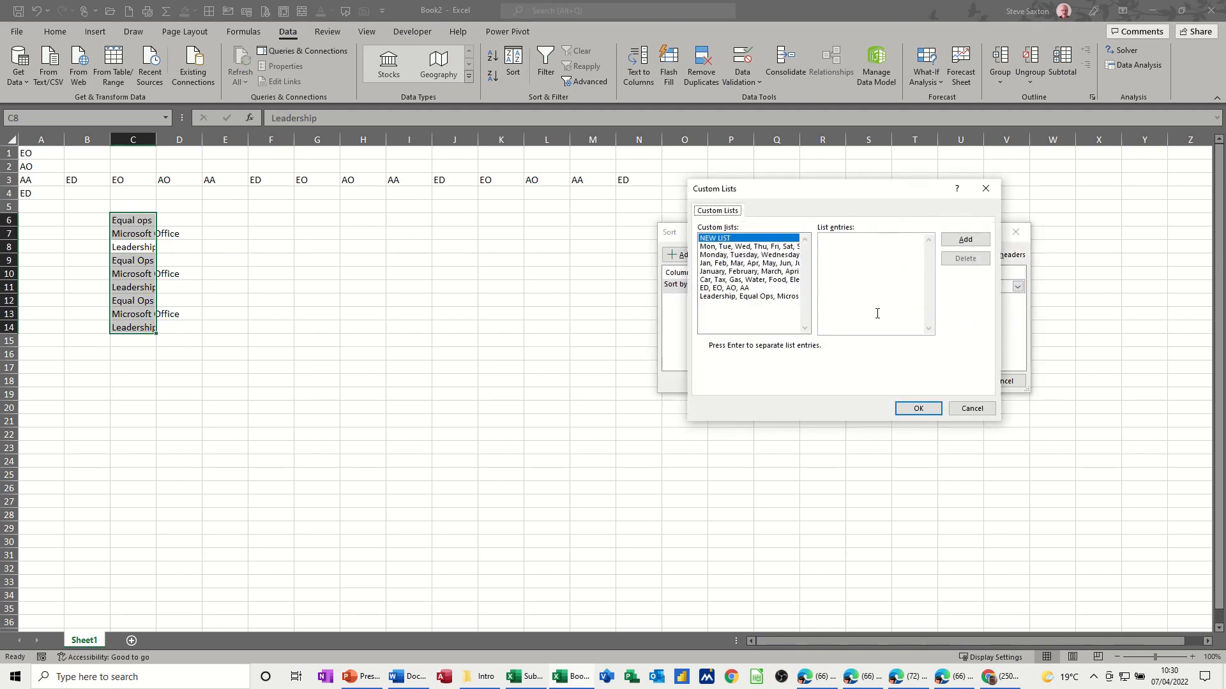
left_click(748, 295)
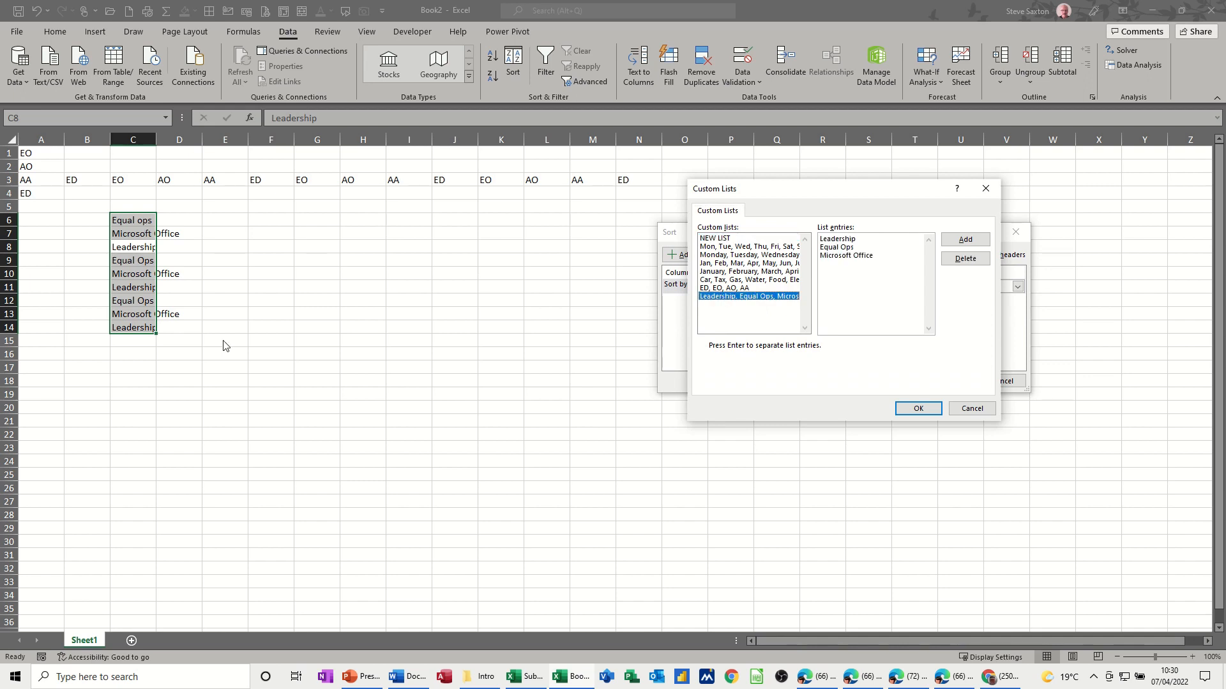
left_click(918, 408)
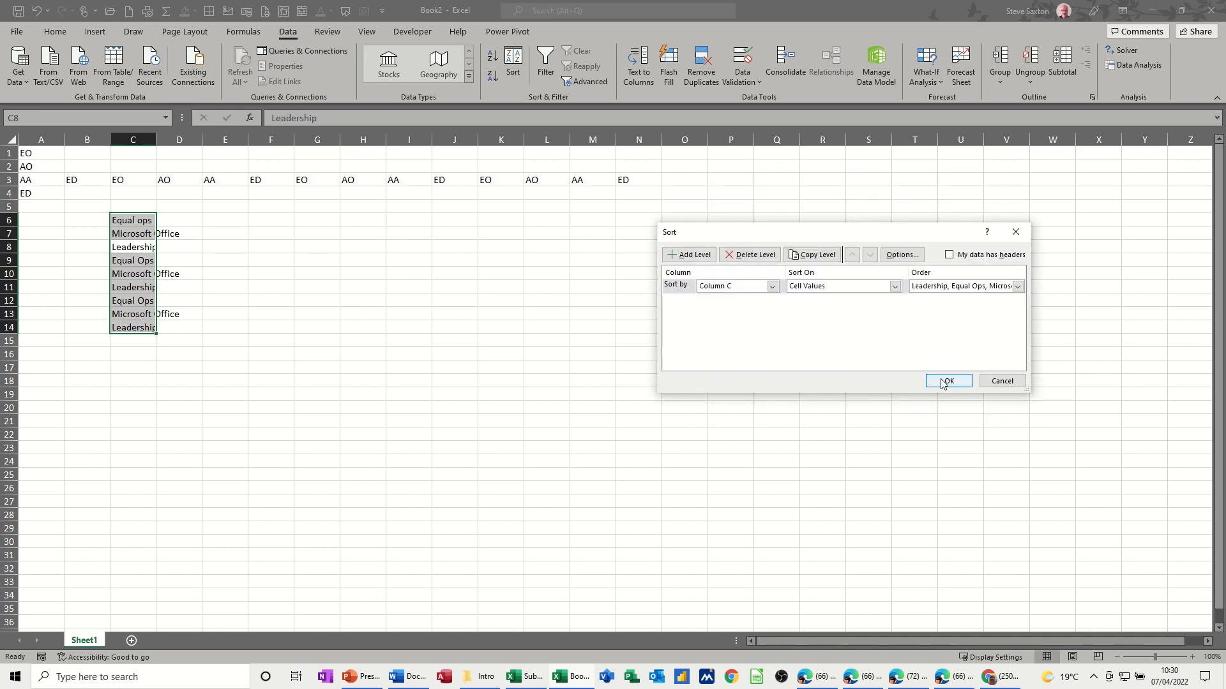
left_click(947, 382)
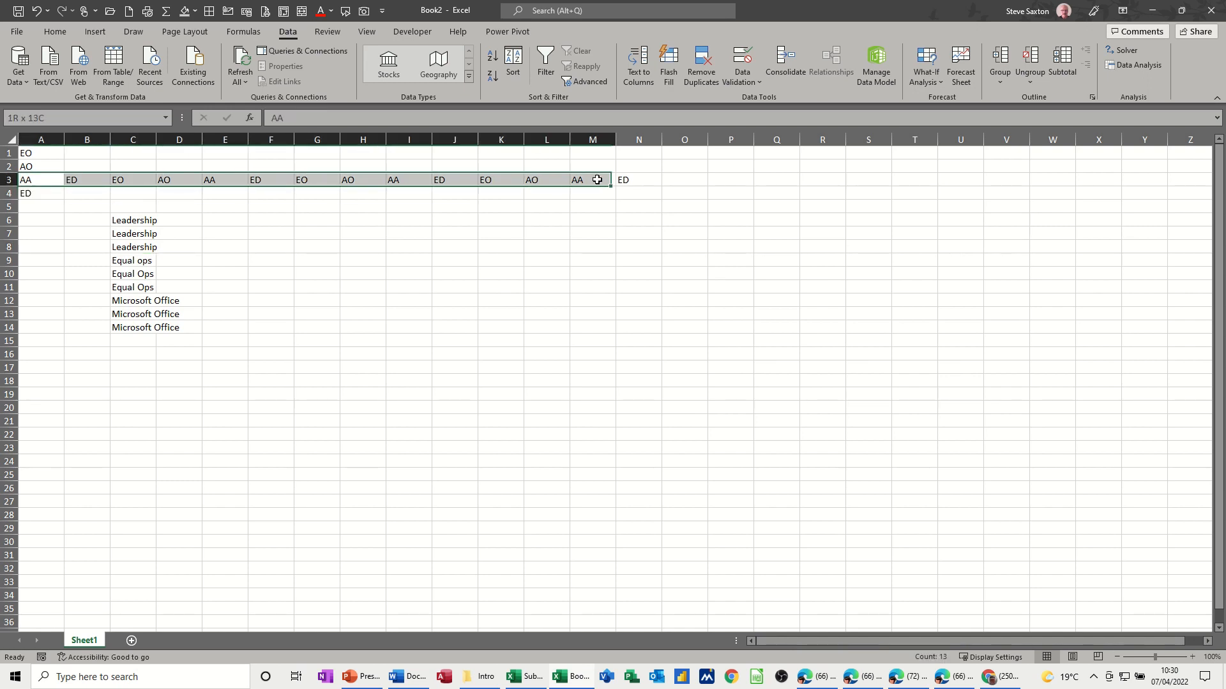
Sort row 3 left to right using the ED, EO, AO, AA custom list.
left_click(512, 65)
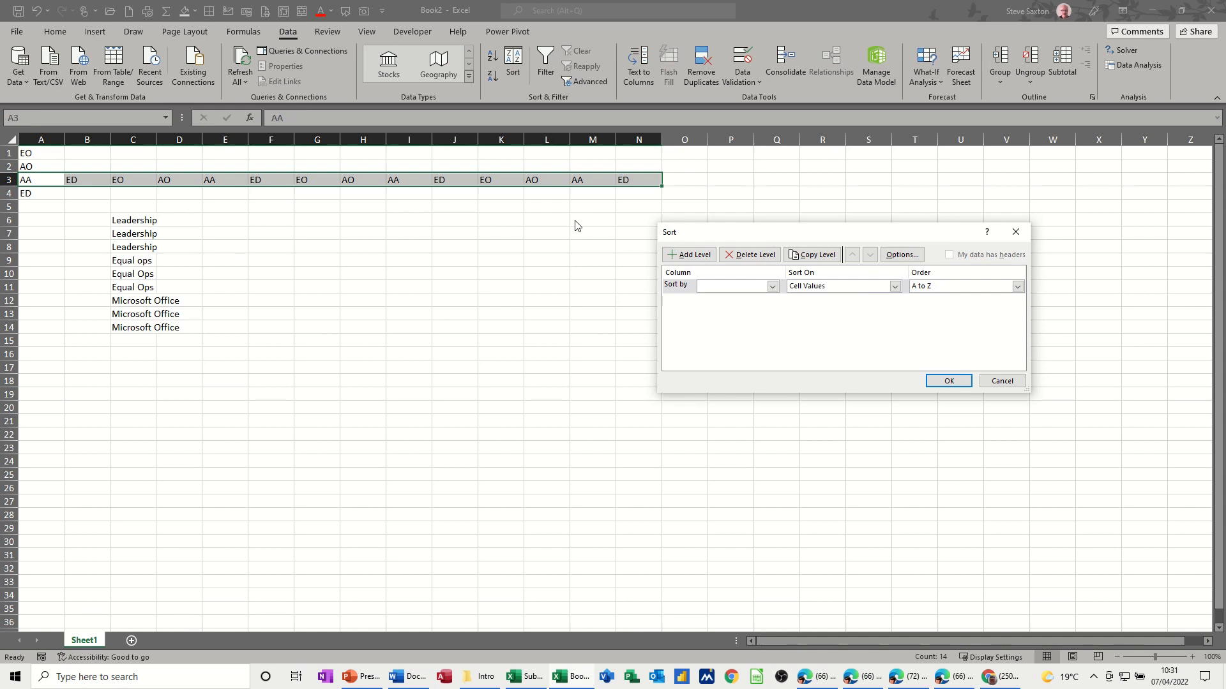
left_click(901, 254)
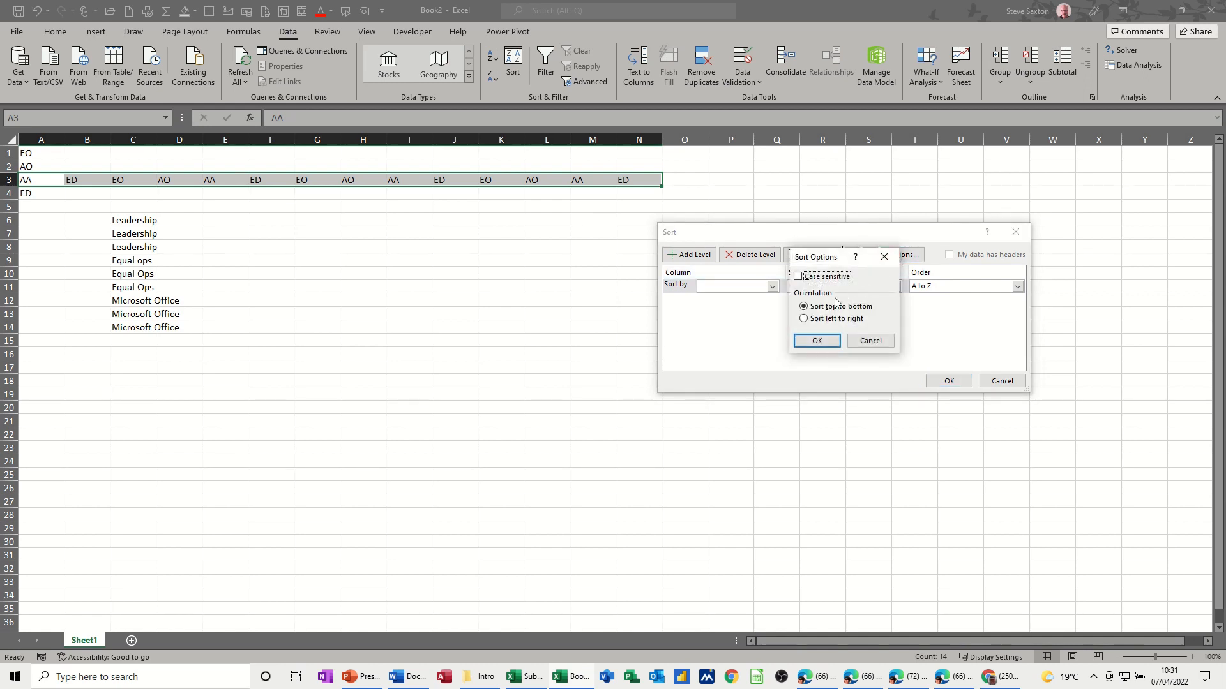
left_click(803, 318)
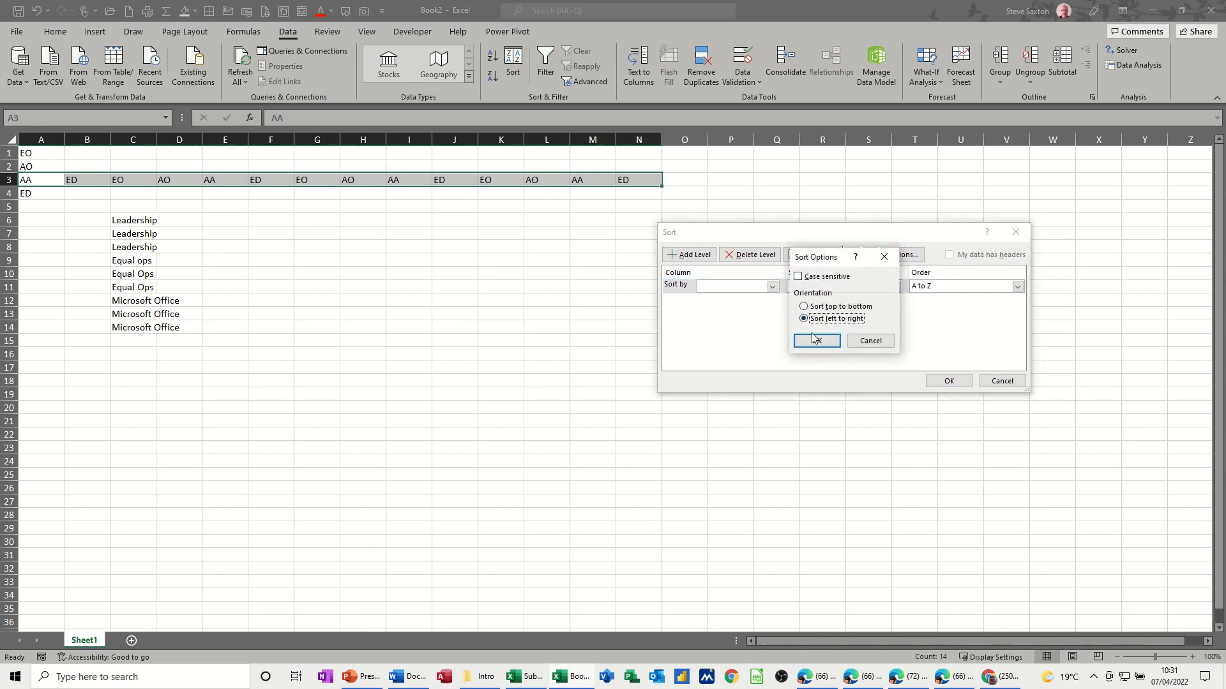
left_click(816, 340)
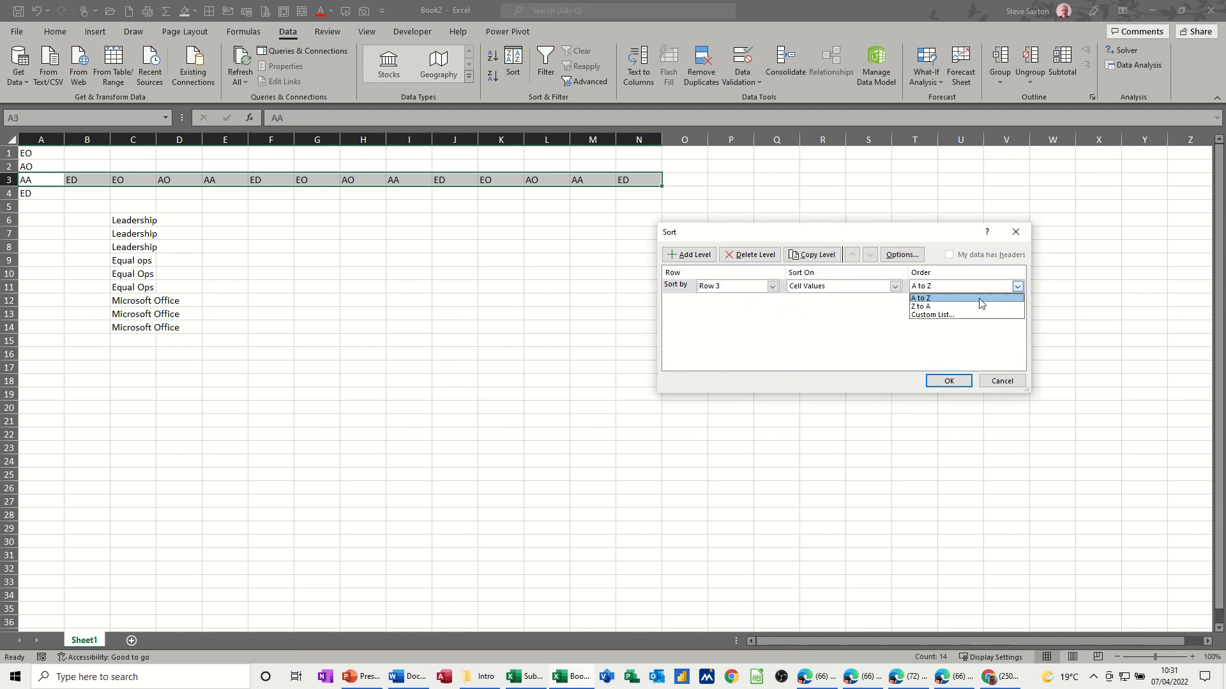
left_click(931, 313)
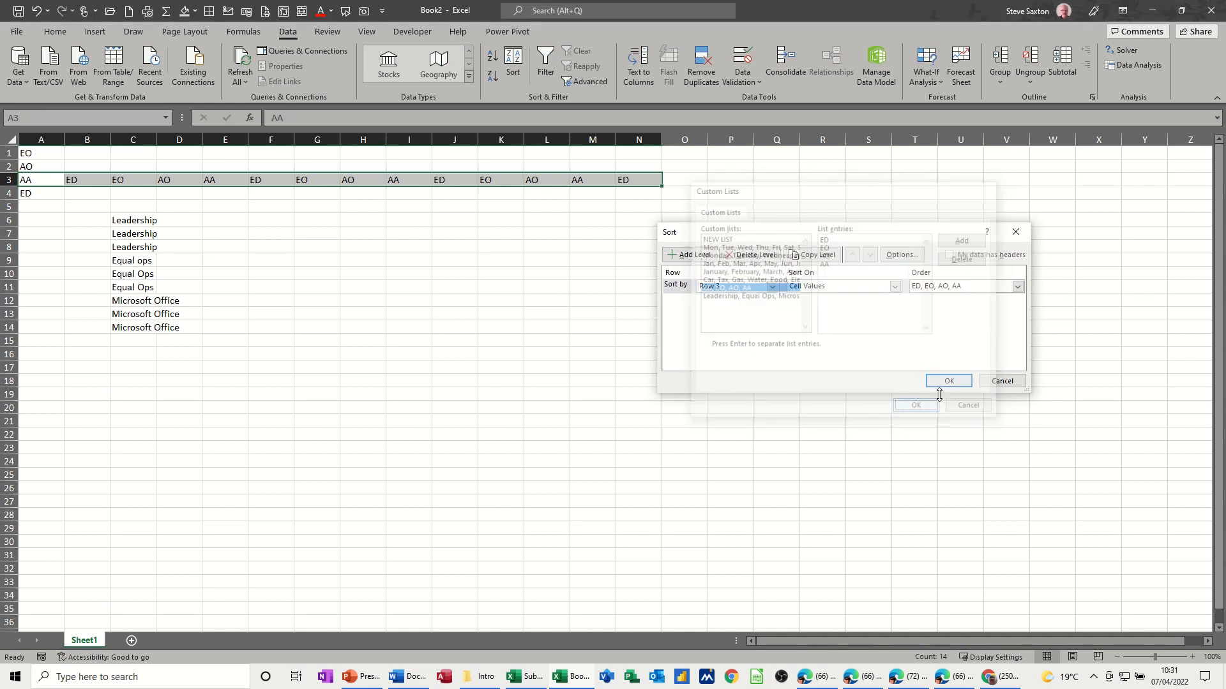
left_click(948, 381)
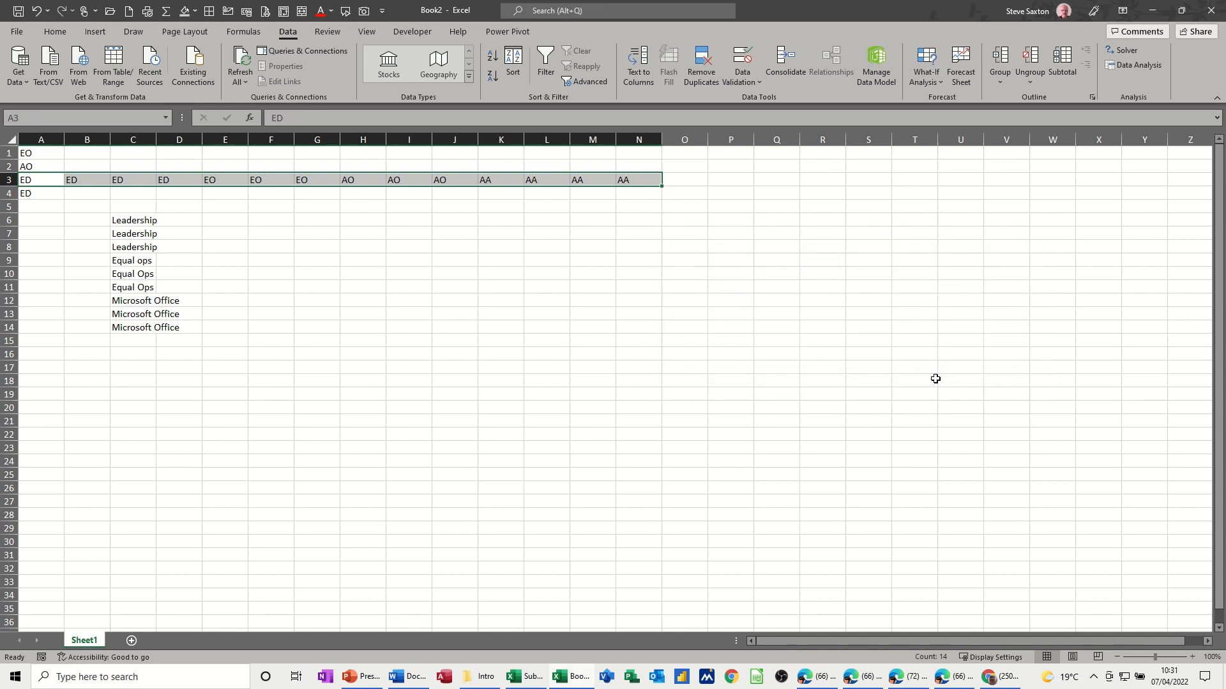